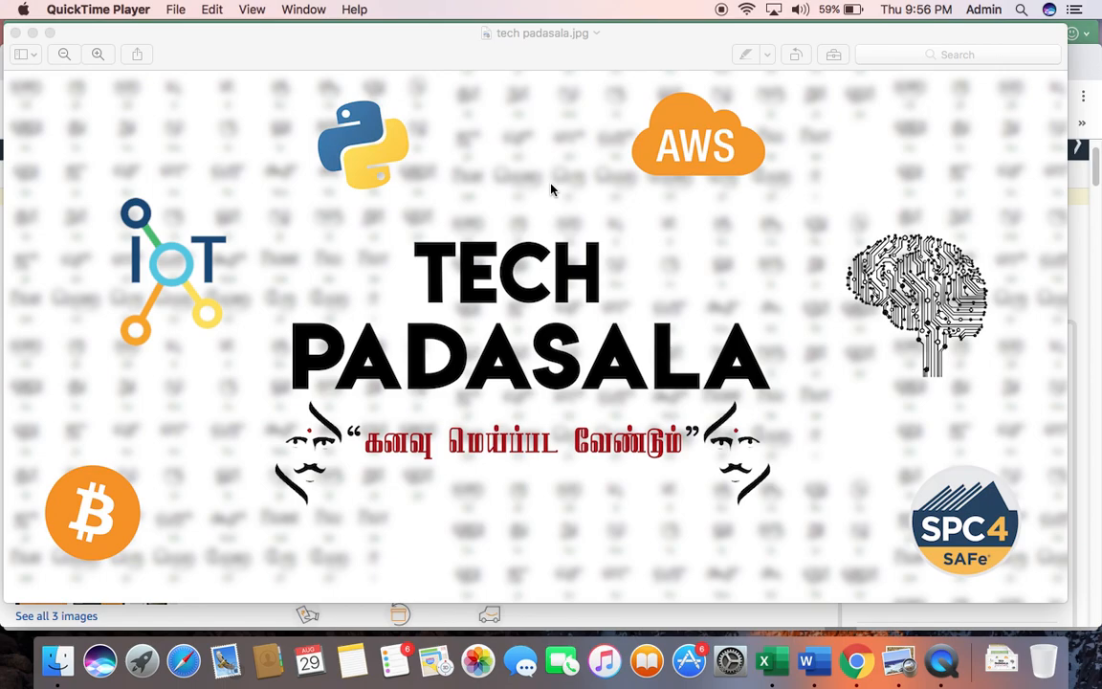
# Mark and review the three example sentences D1 to D3 in the Word document
pyautogui.click(807, 658)
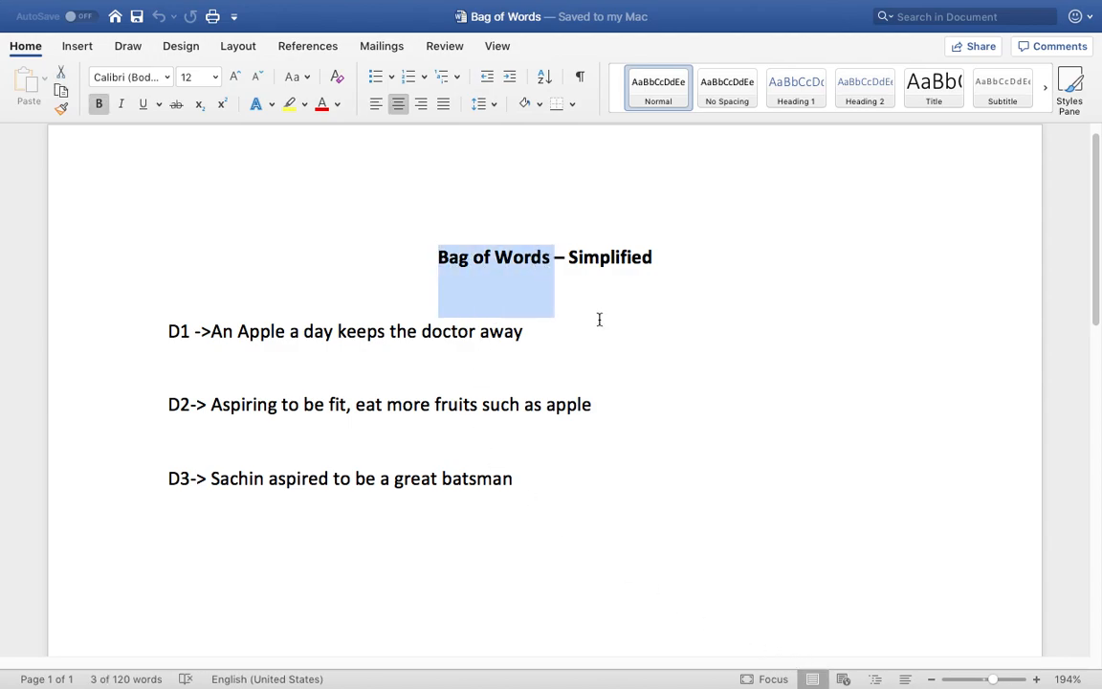
pyautogui.click(524, 331)
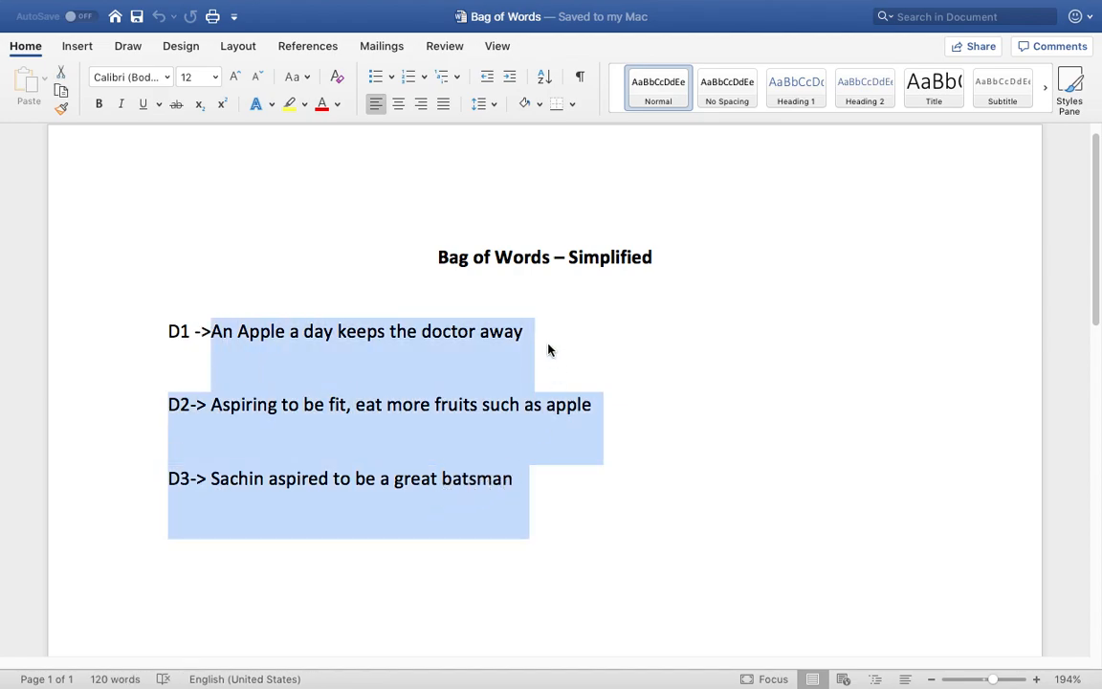
pyautogui.click(547, 331)
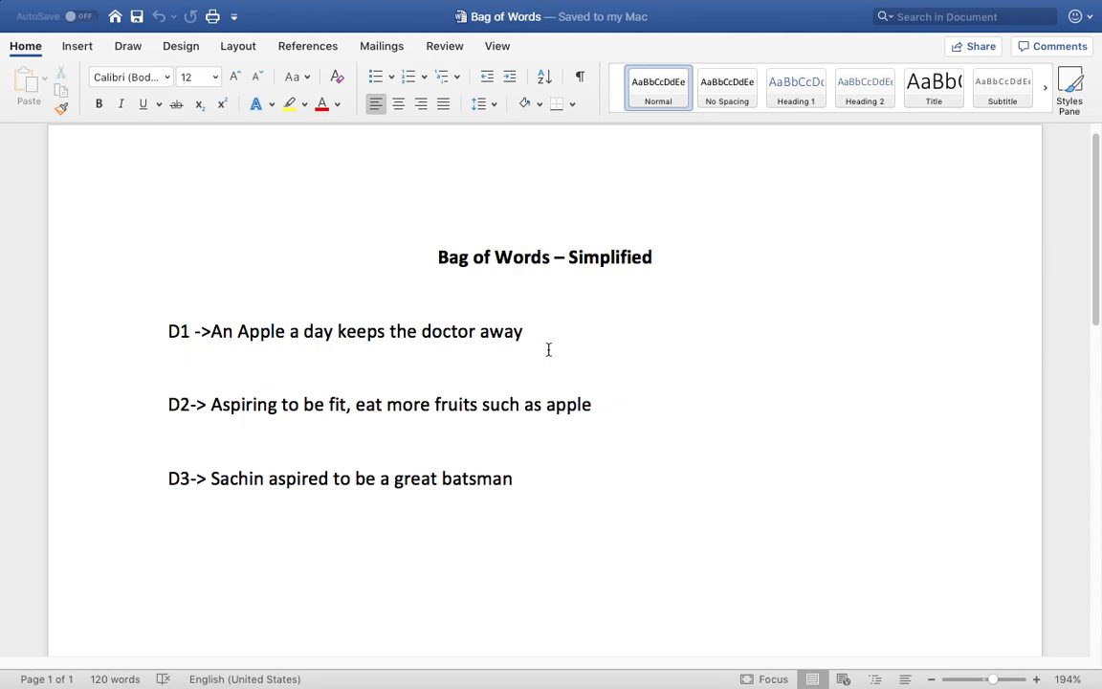
pyautogui.click(524, 331)
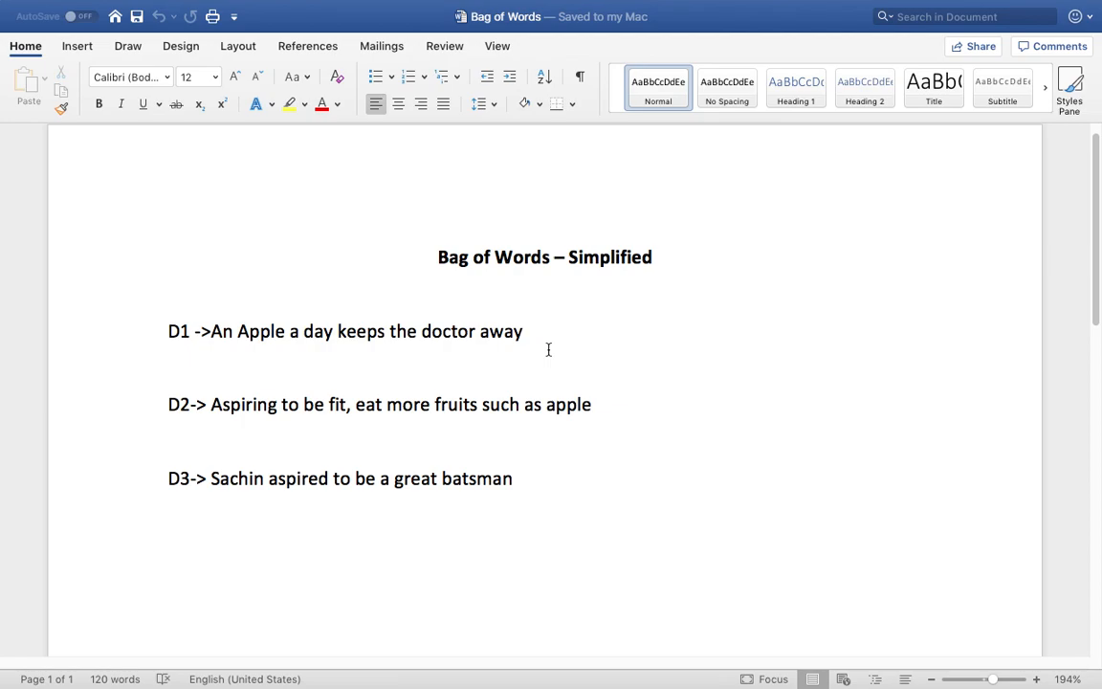
pyautogui.click(524, 331)
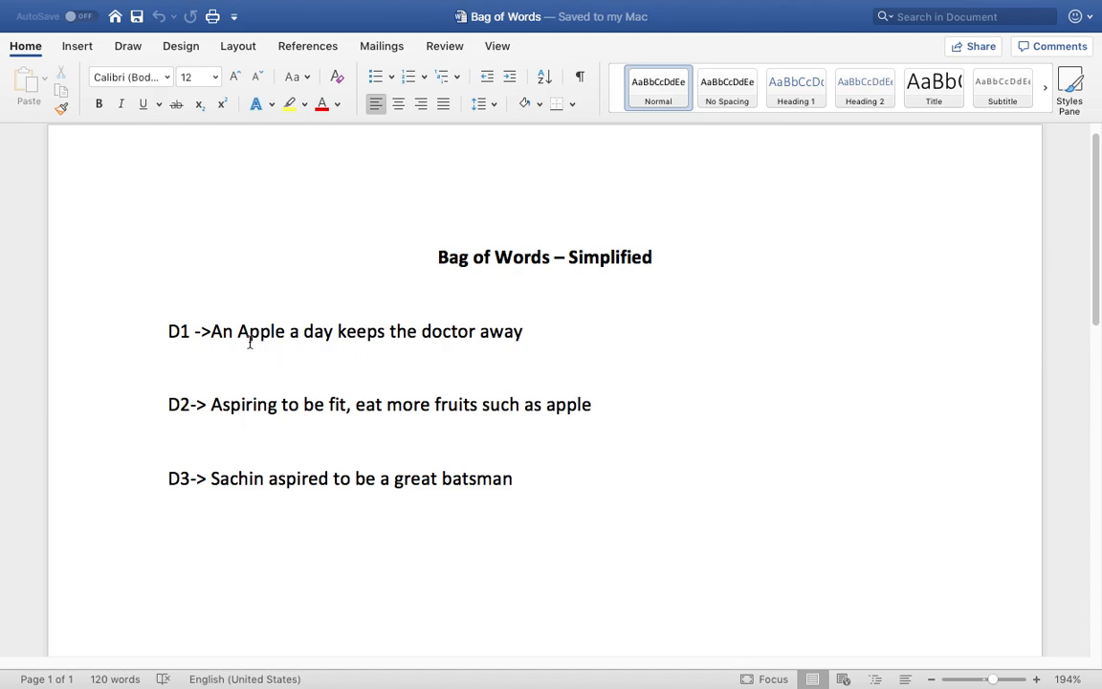
# Highlight all three sentences from D1 onward, then bring up the app switcher
pyautogui.moveTo(211, 331); pyautogui.dragTo(539, 354)
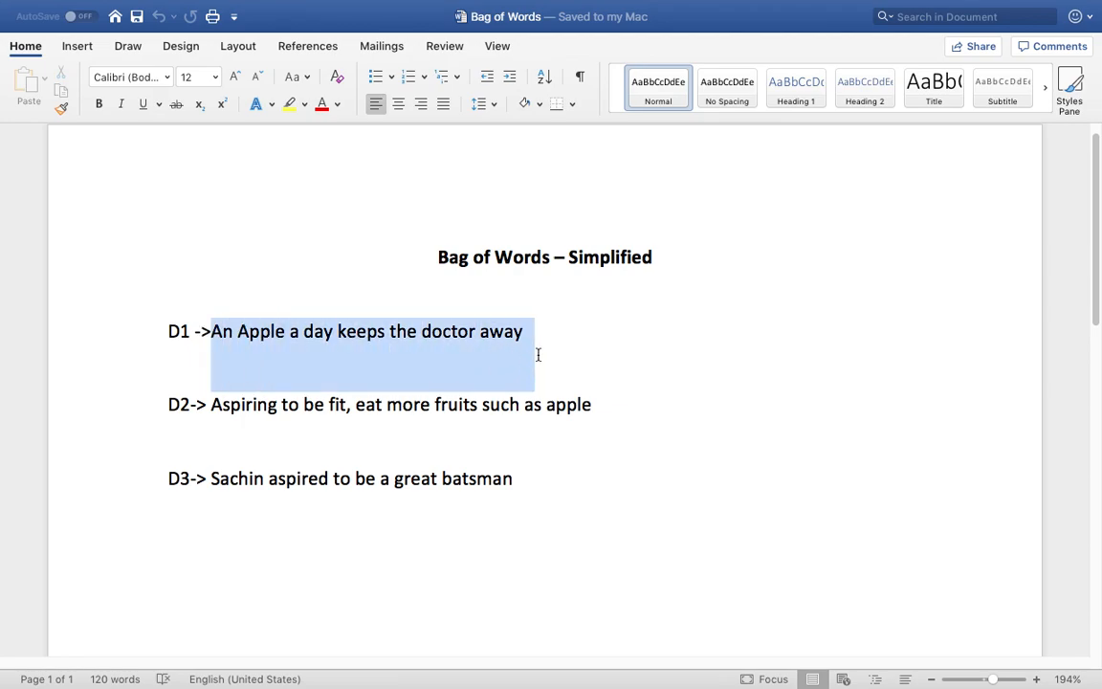
pyautogui.click(226, 404)
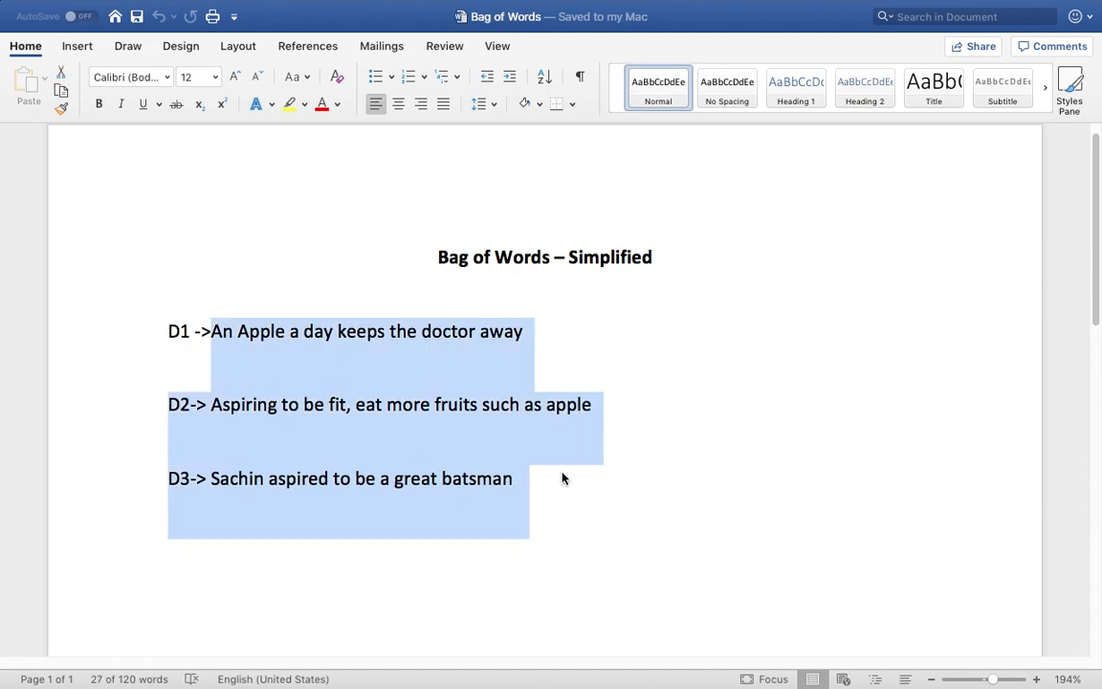
pyautogui.press('cmd+tab')
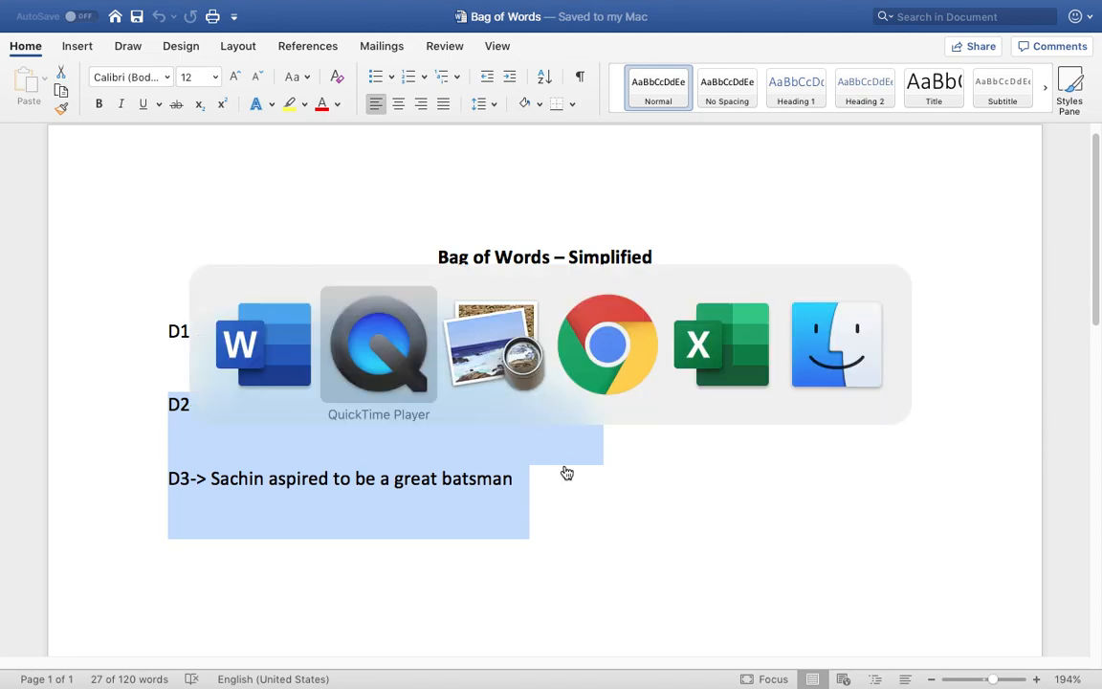
# Switch to the Excel Bag of Words sheet and highlight the document sentences and Step-1 heading
pyautogui.click(769, 660)
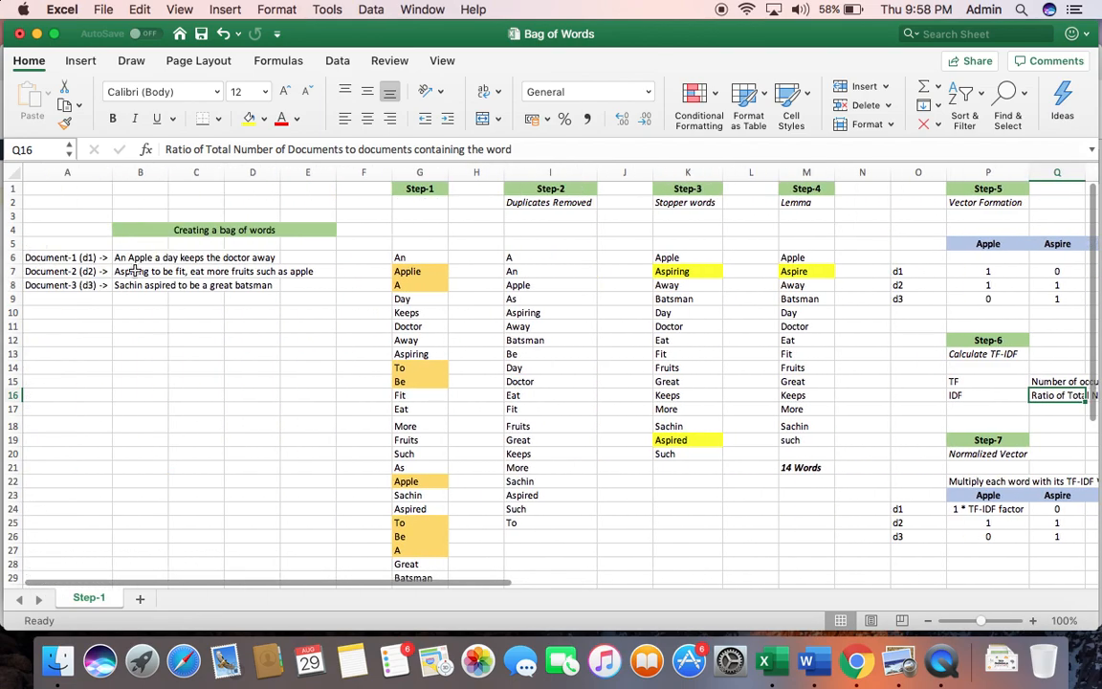
pyautogui.moveTo(140, 256); pyautogui.dragTo(306, 285)
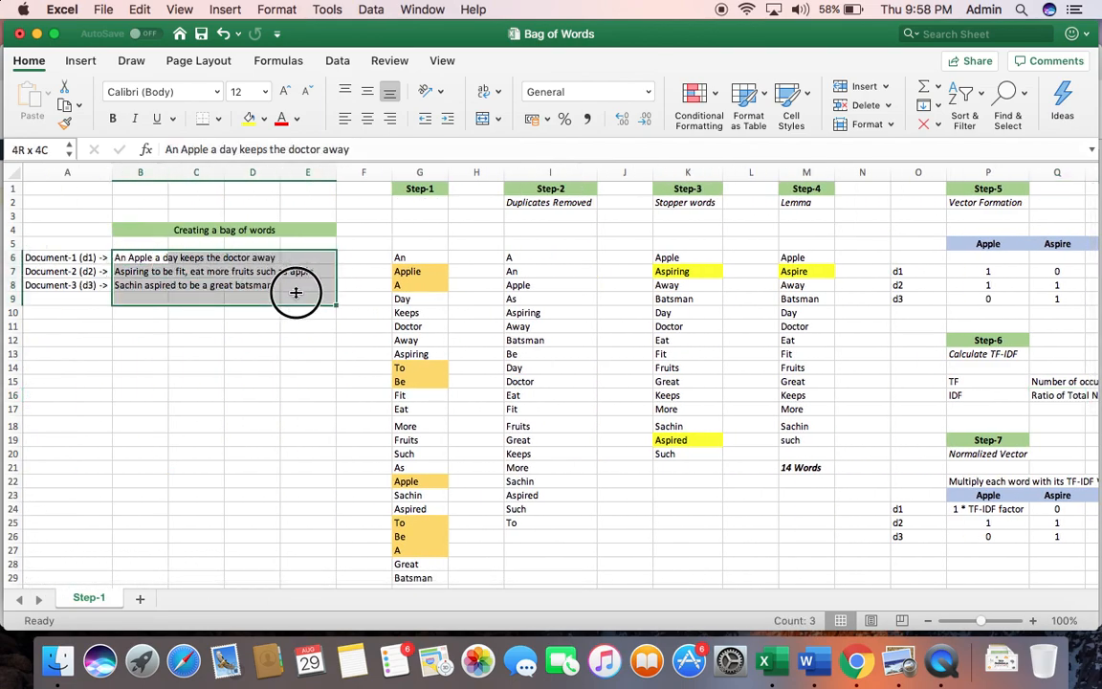
pyautogui.click(419, 190)
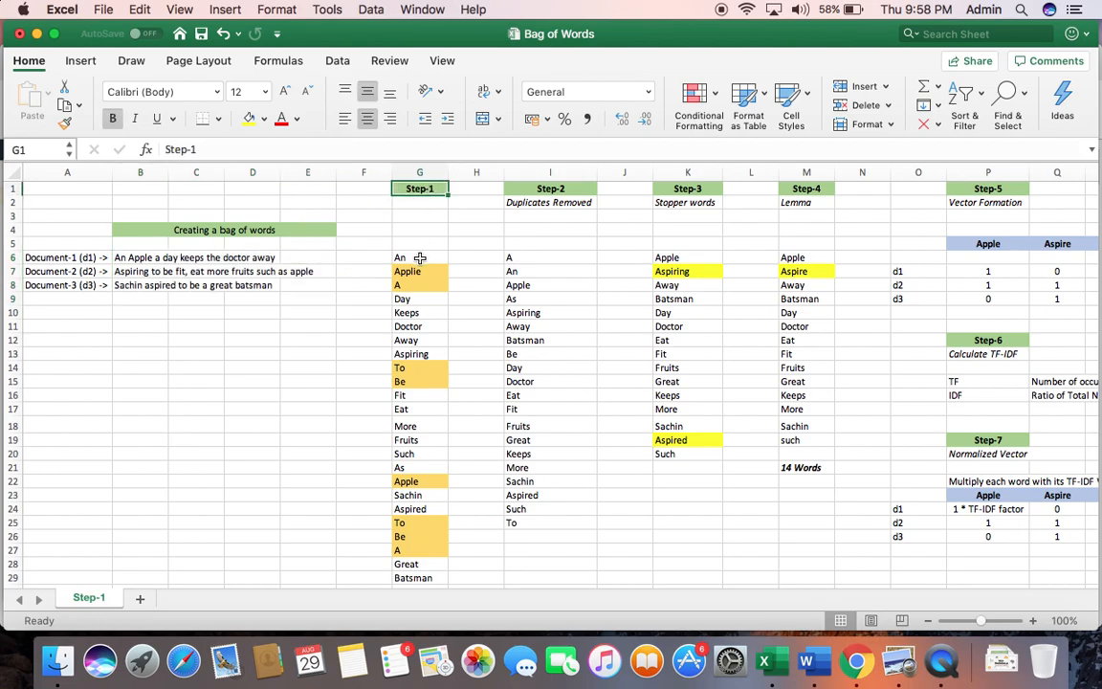
pyautogui.moveTo(422, 259)
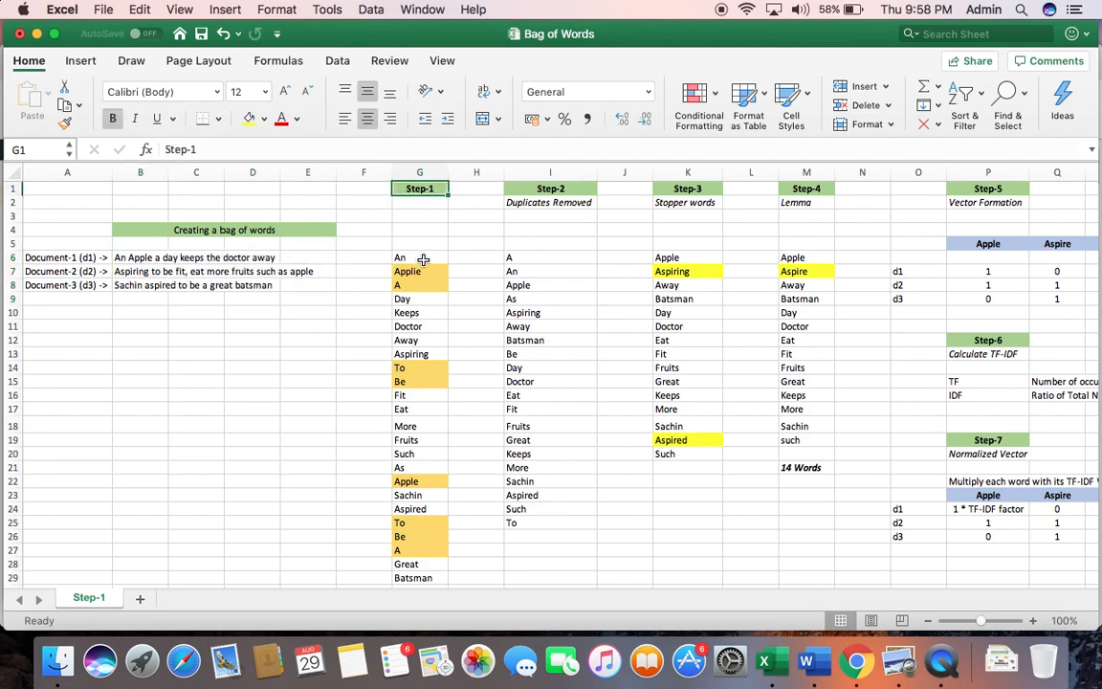
pyautogui.moveTo(384, 262)
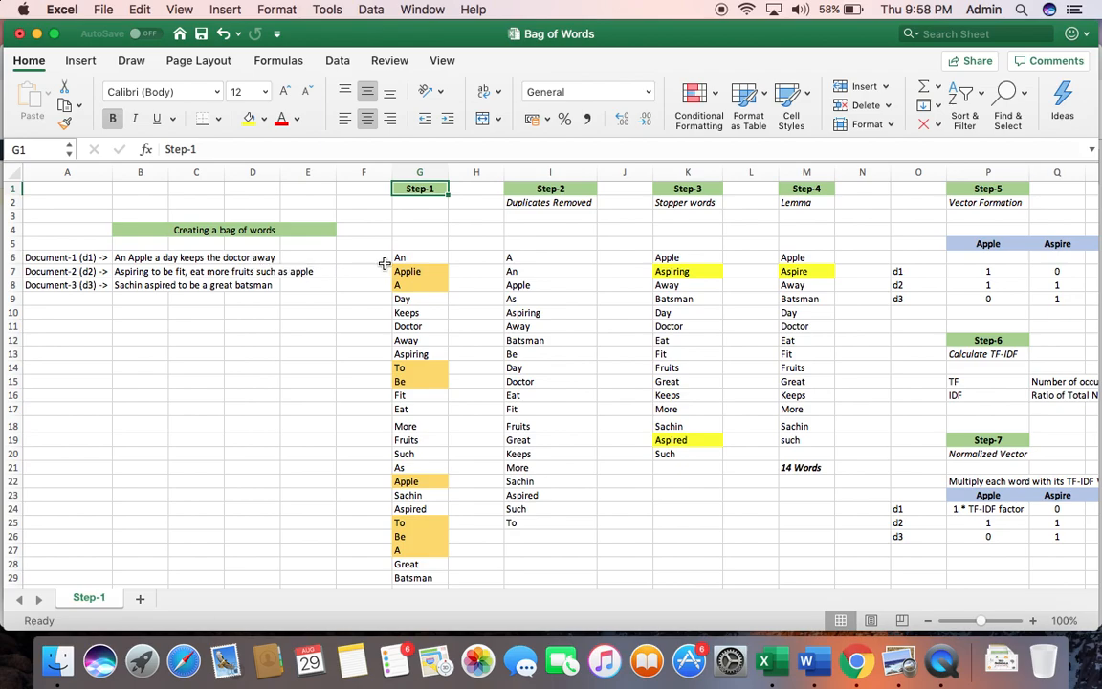
pyautogui.moveTo(419, 325)
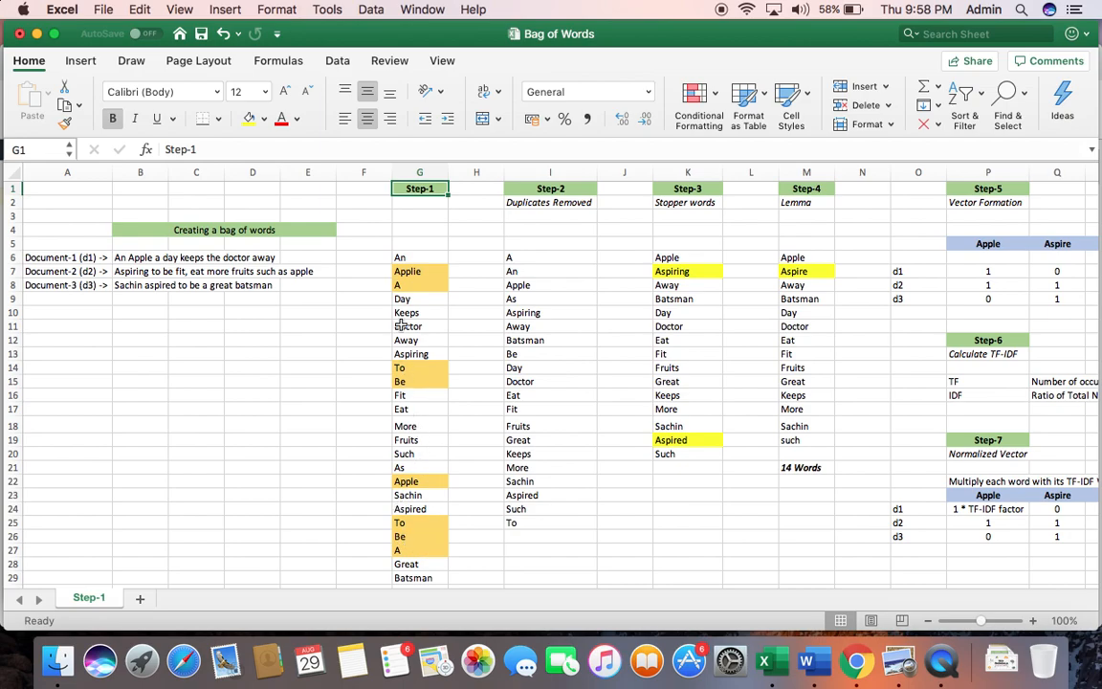
pyautogui.moveTo(427, 425)
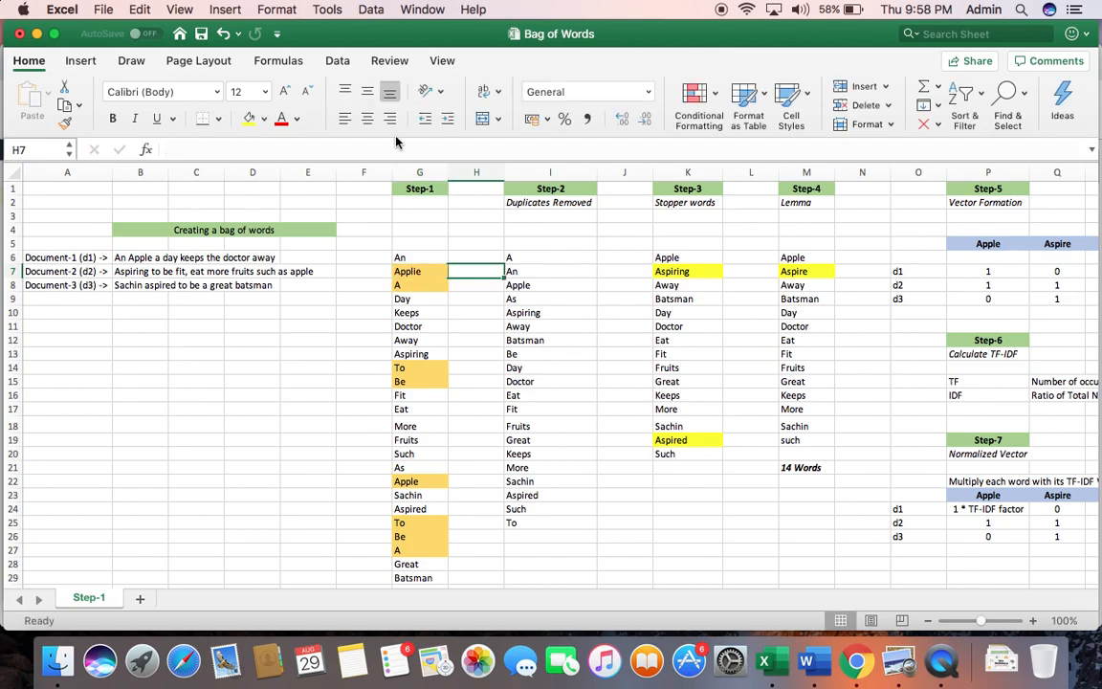
pyautogui.click(551, 173)
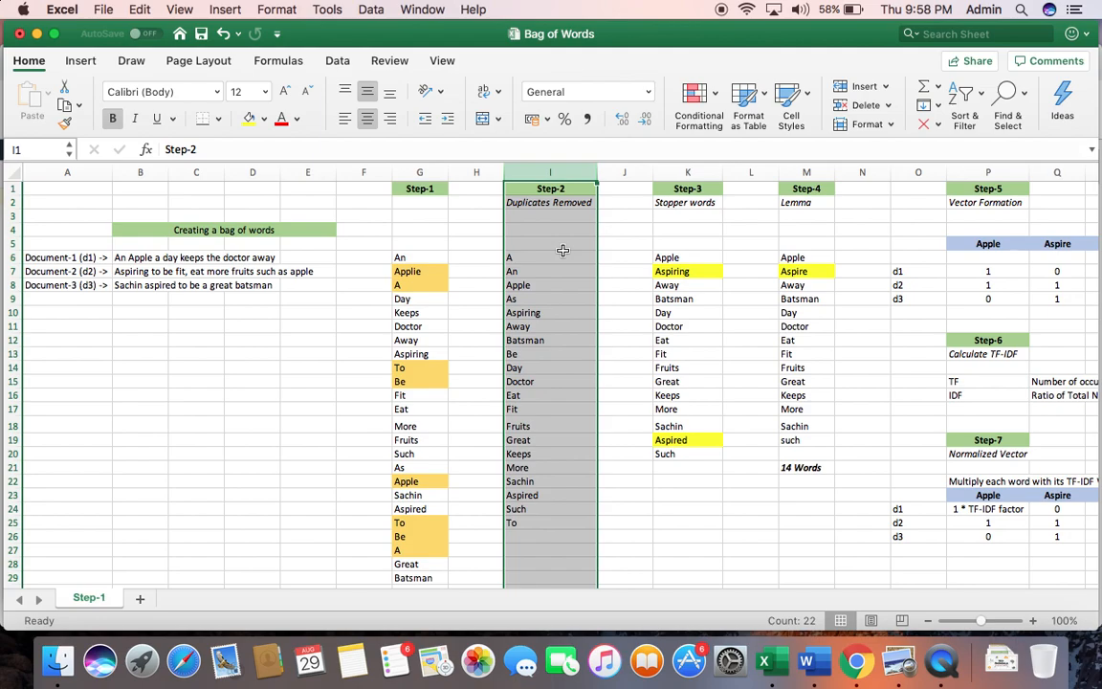
pyautogui.moveTo(429, 273)
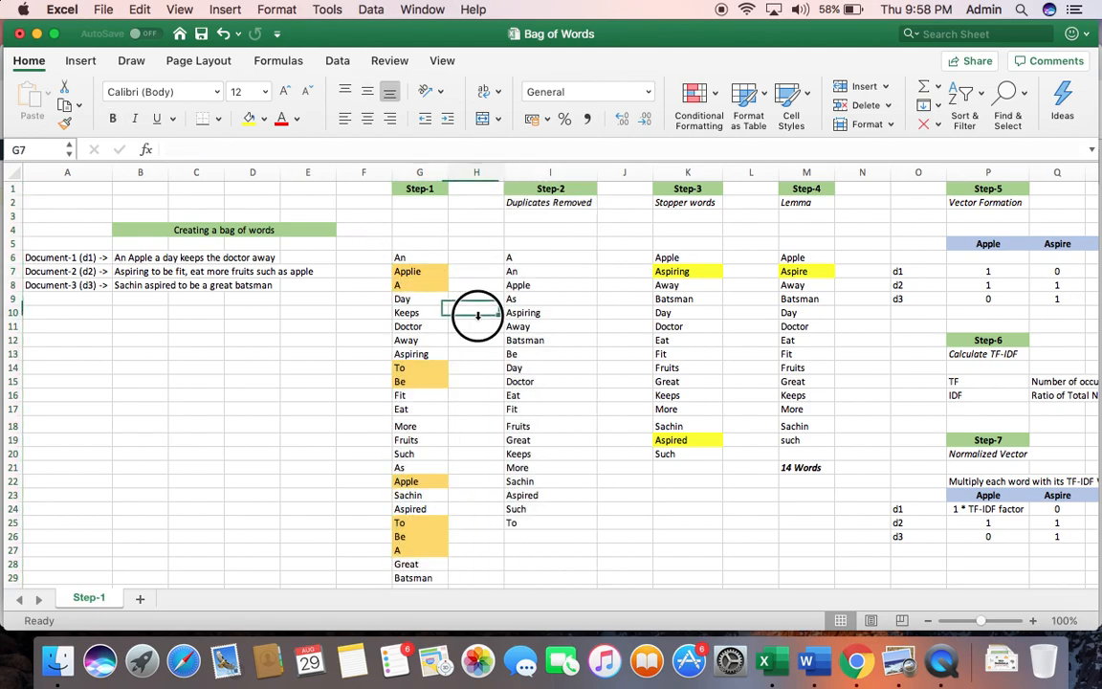
pyautogui.click(474, 312)
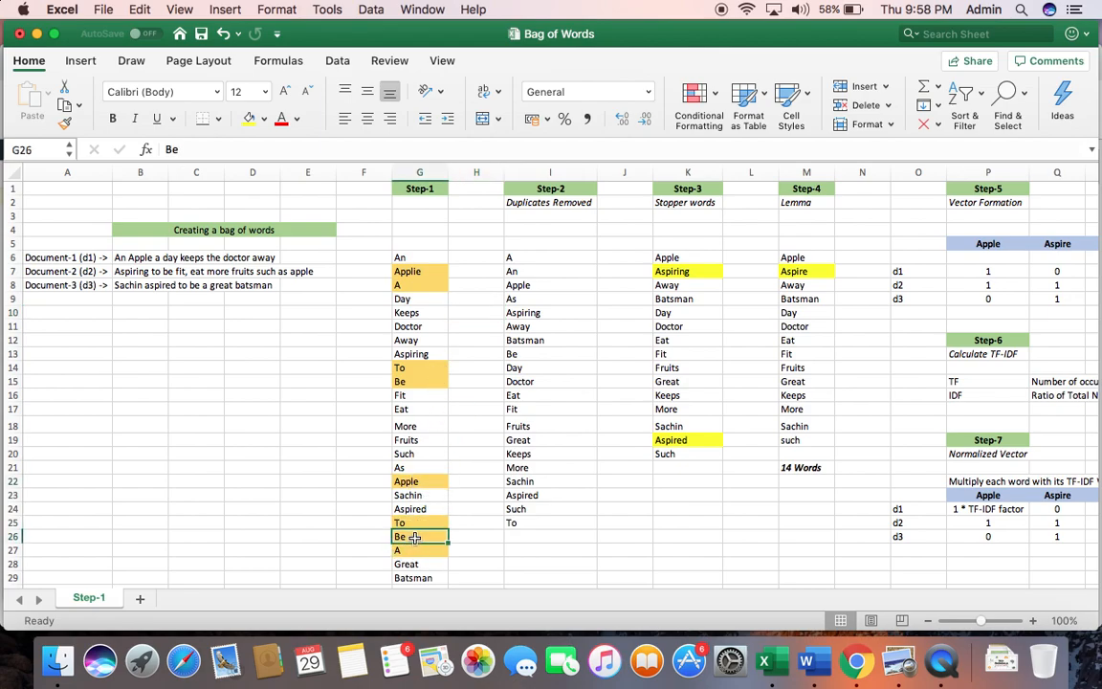
pyautogui.click(419, 367)
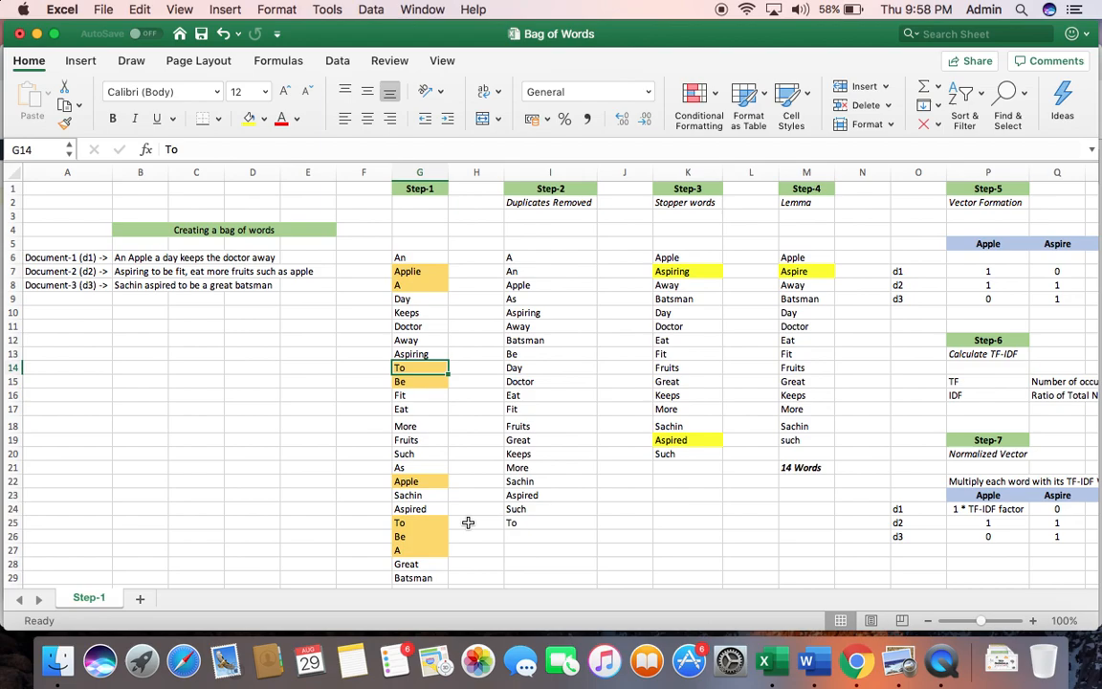
pyautogui.click(419, 523)
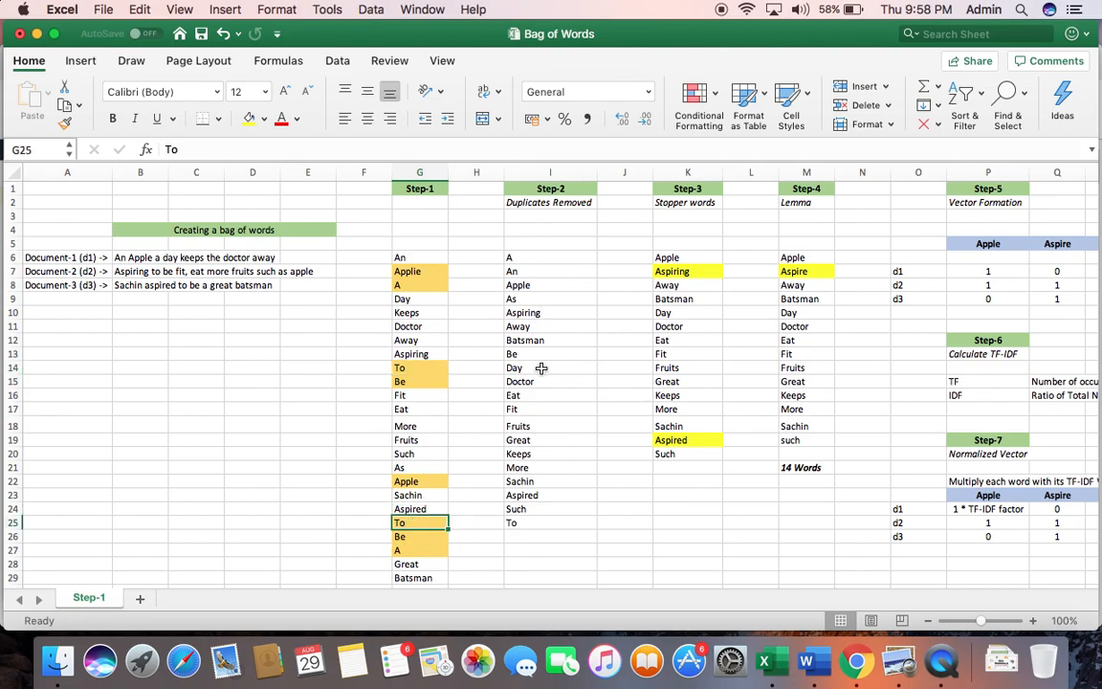
pyautogui.moveTo(540, 354)
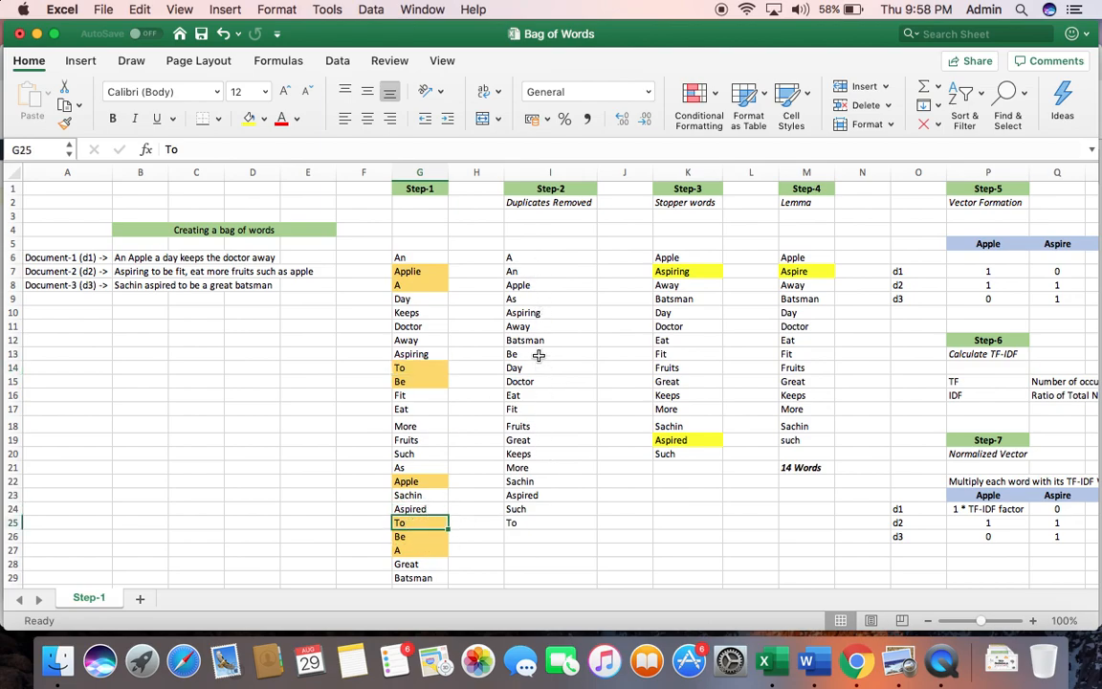
pyautogui.click(551, 172)
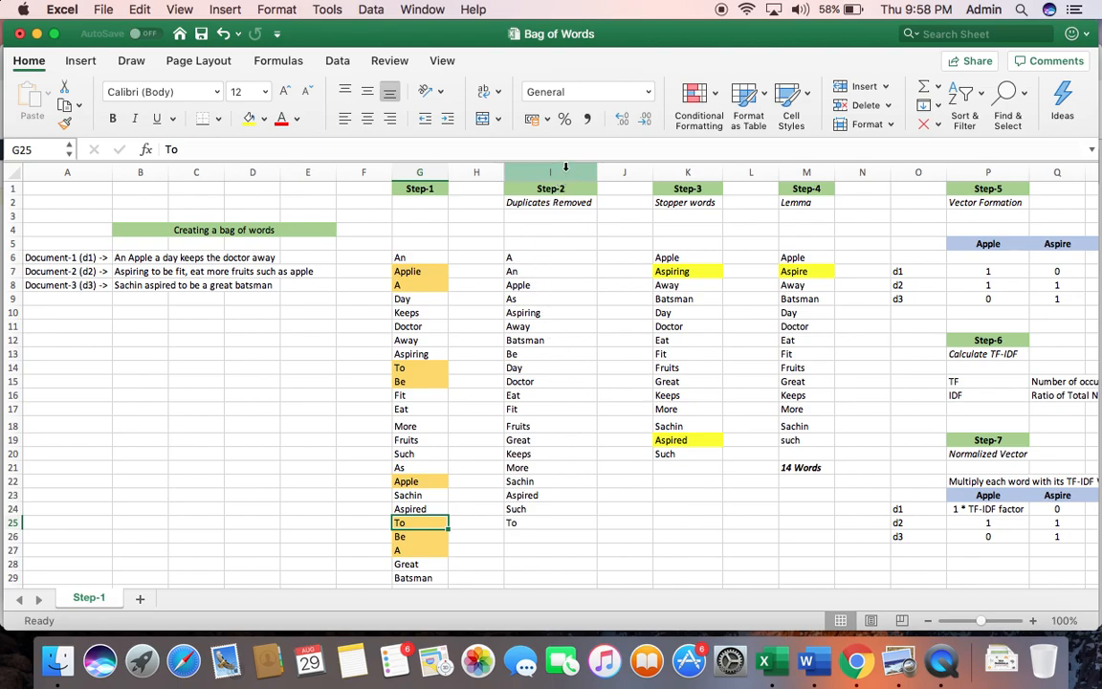
pyautogui.click(551, 173)
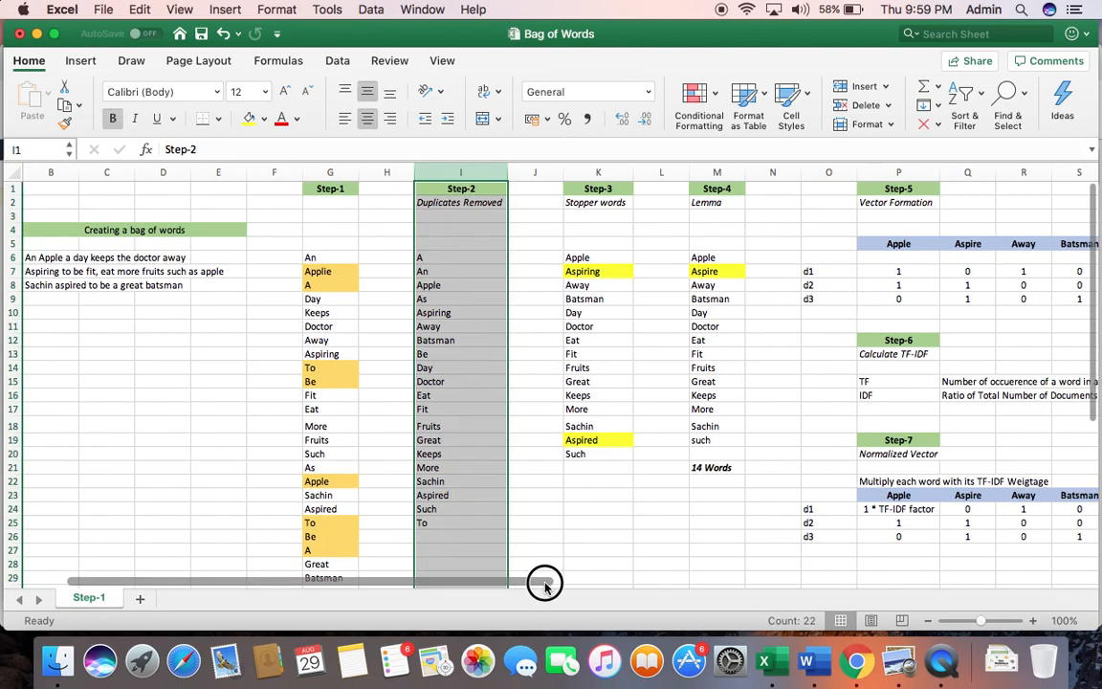
pyautogui.click(597, 172)
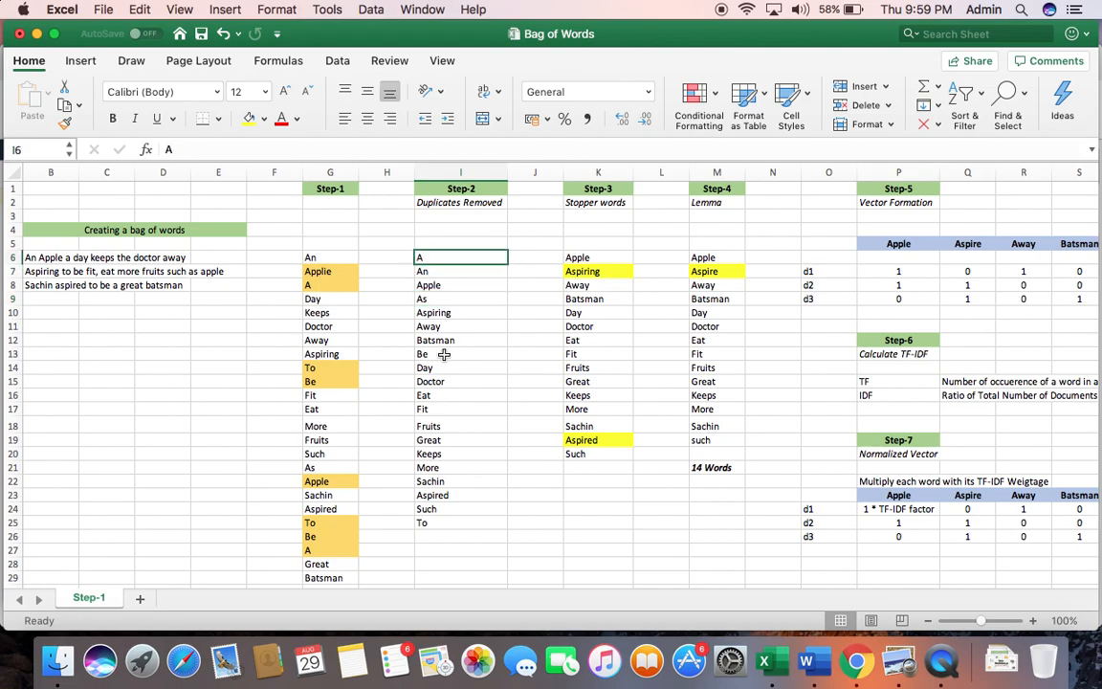
pyautogui.click(459, 354)
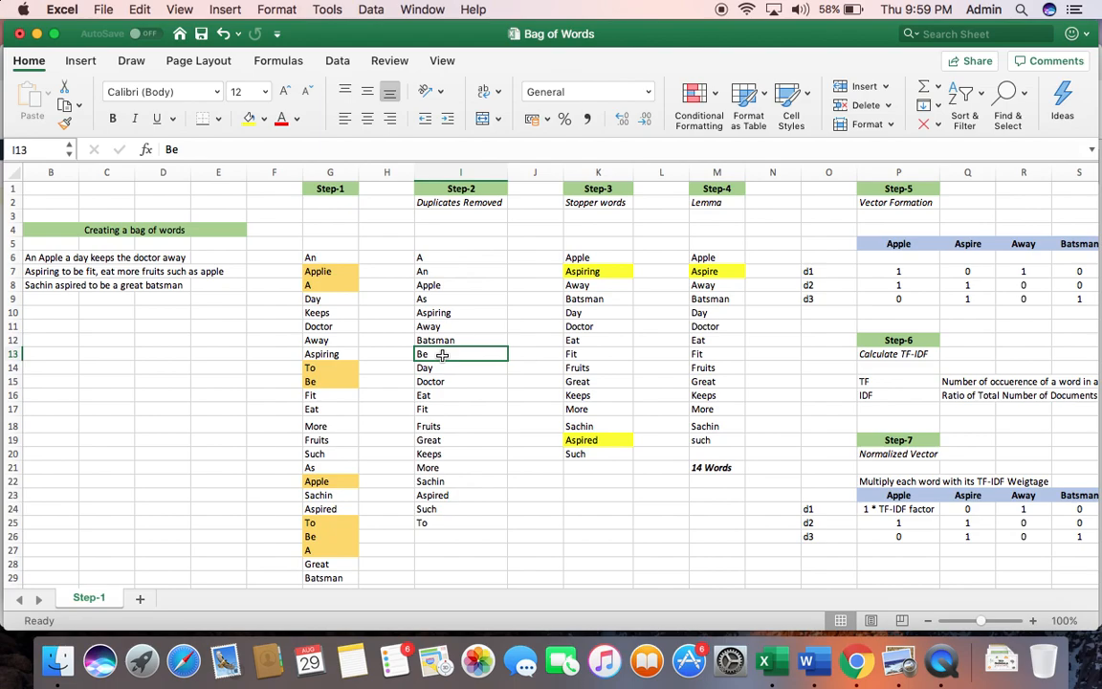
pyautogui.moveTo(520, 478)
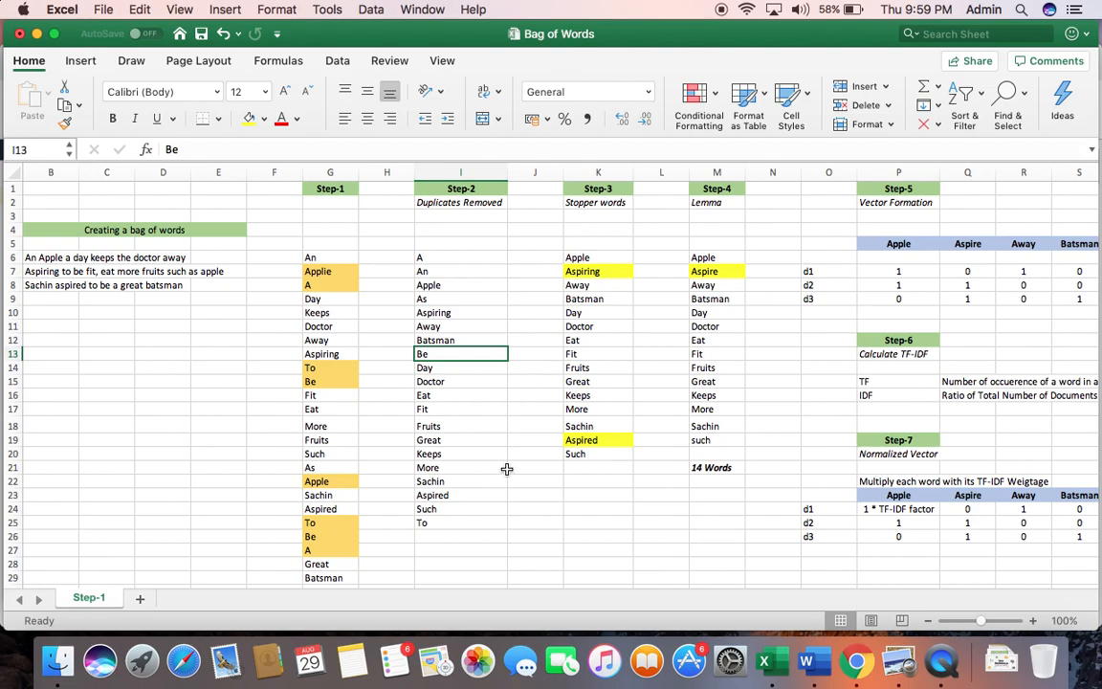
pyautogui.moveTo(607, 248)
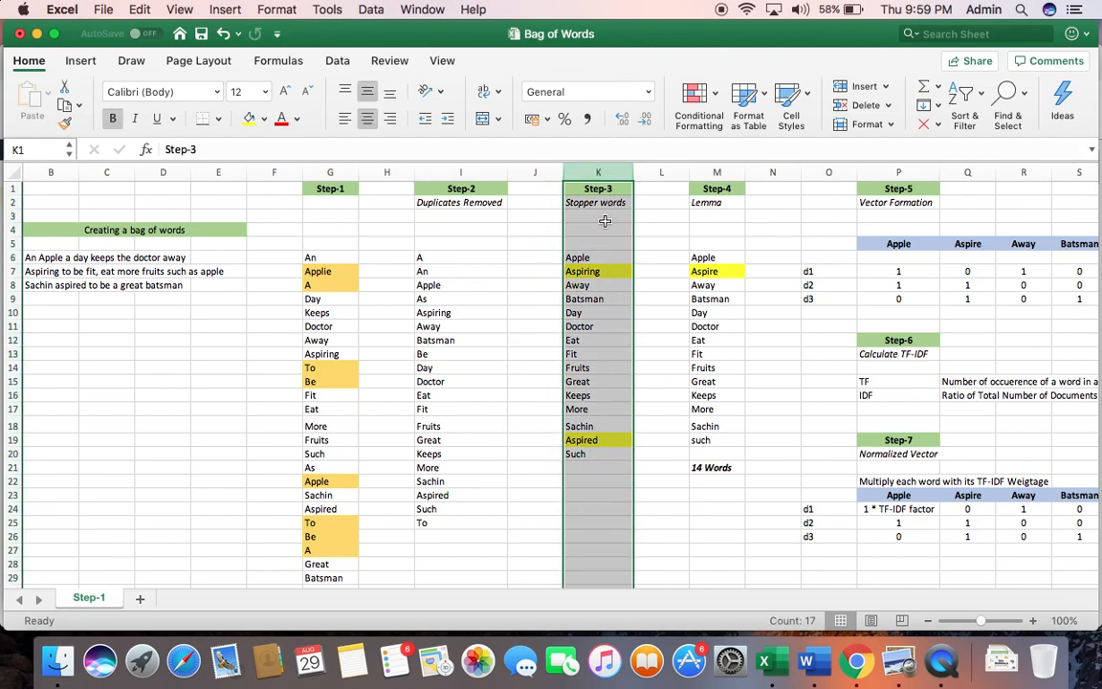
pyautogui.moveTo(601, 478)
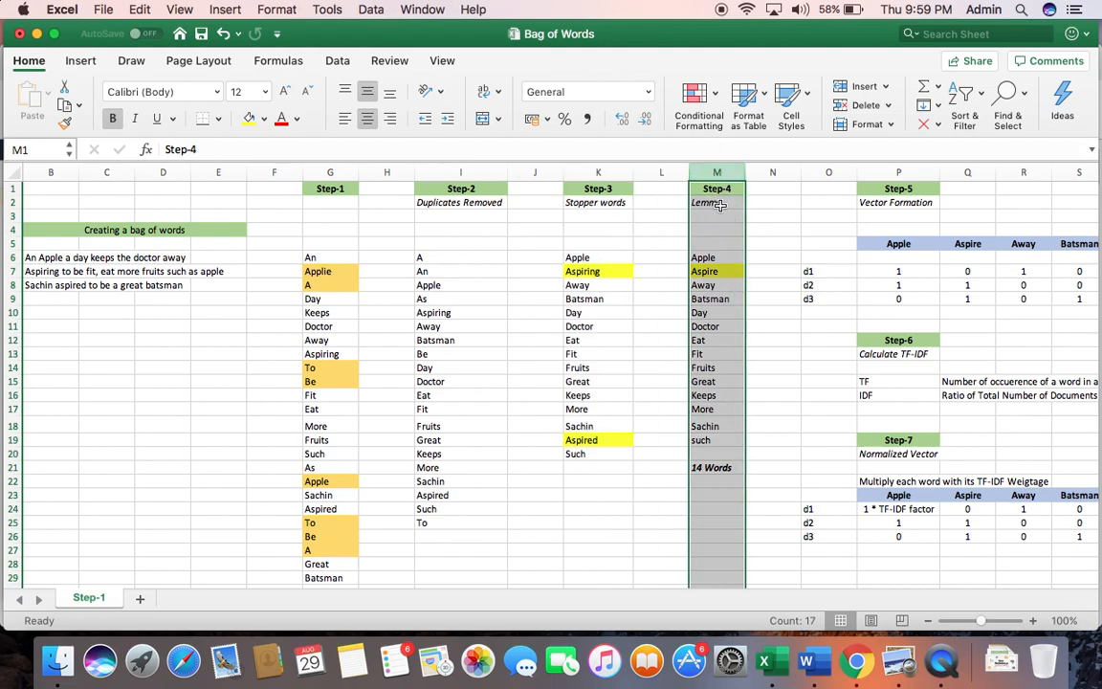
pyautogui.click(716, 203)
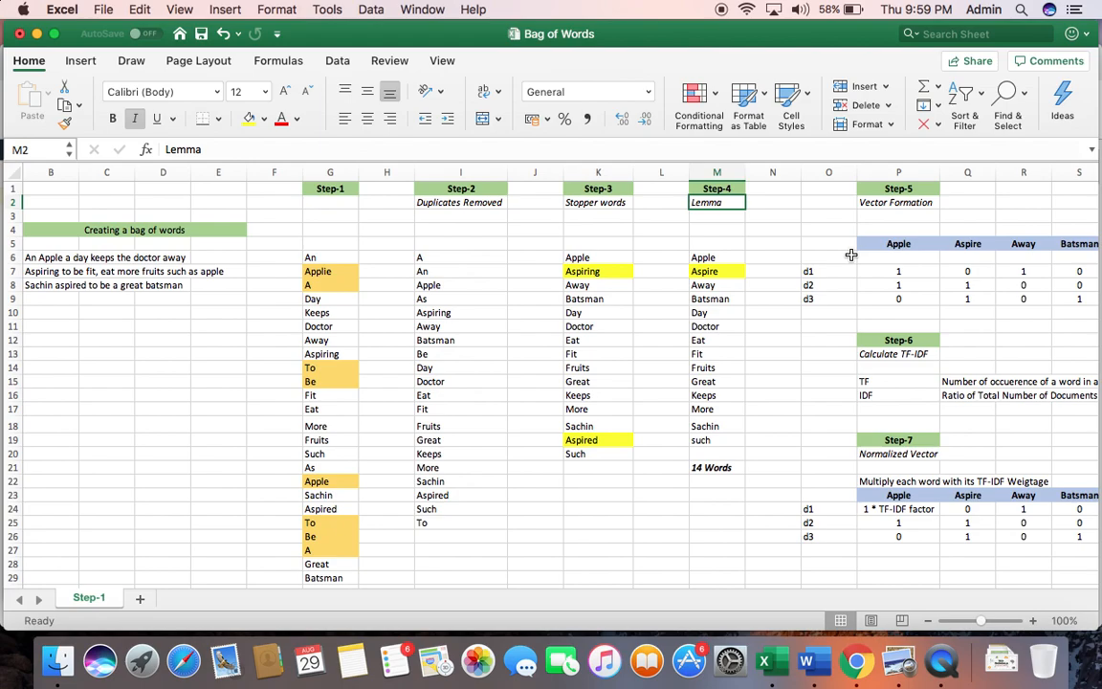
pyautogui.click(597, 271)
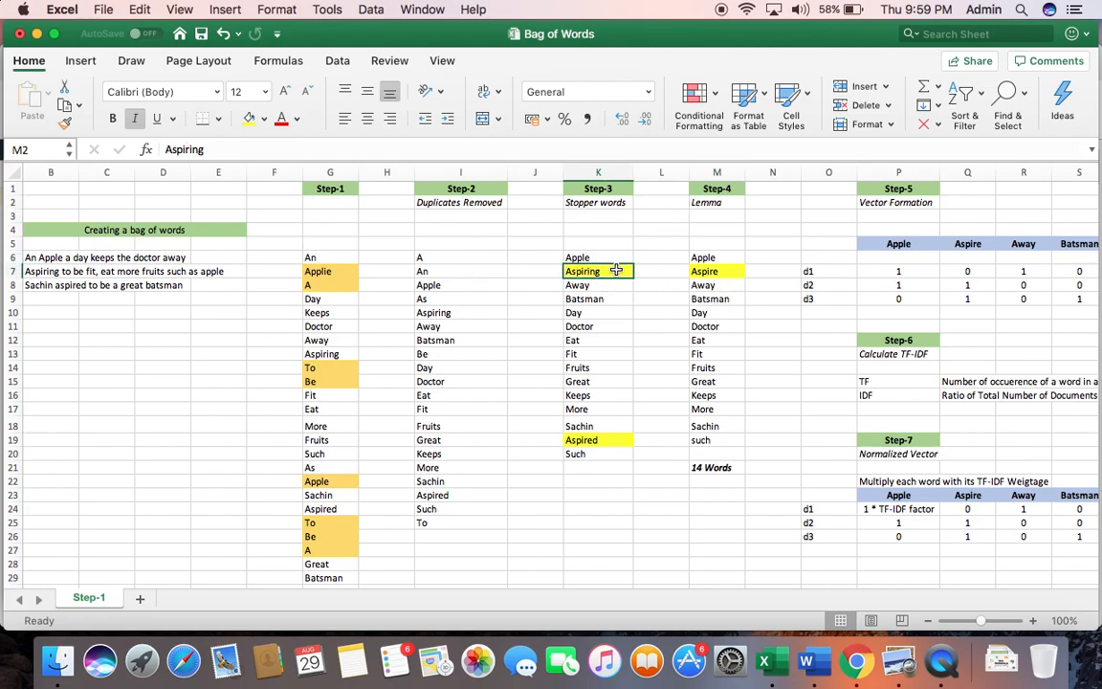
pyautogui.click(597, 438)
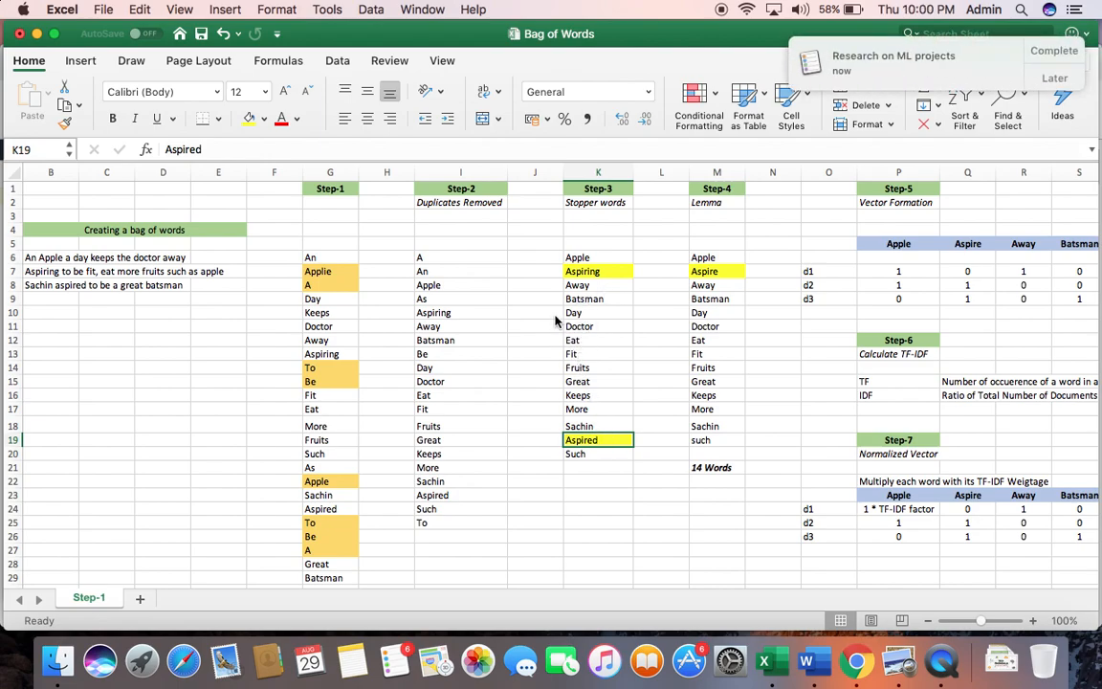
pyautogui.click(1051, 76)
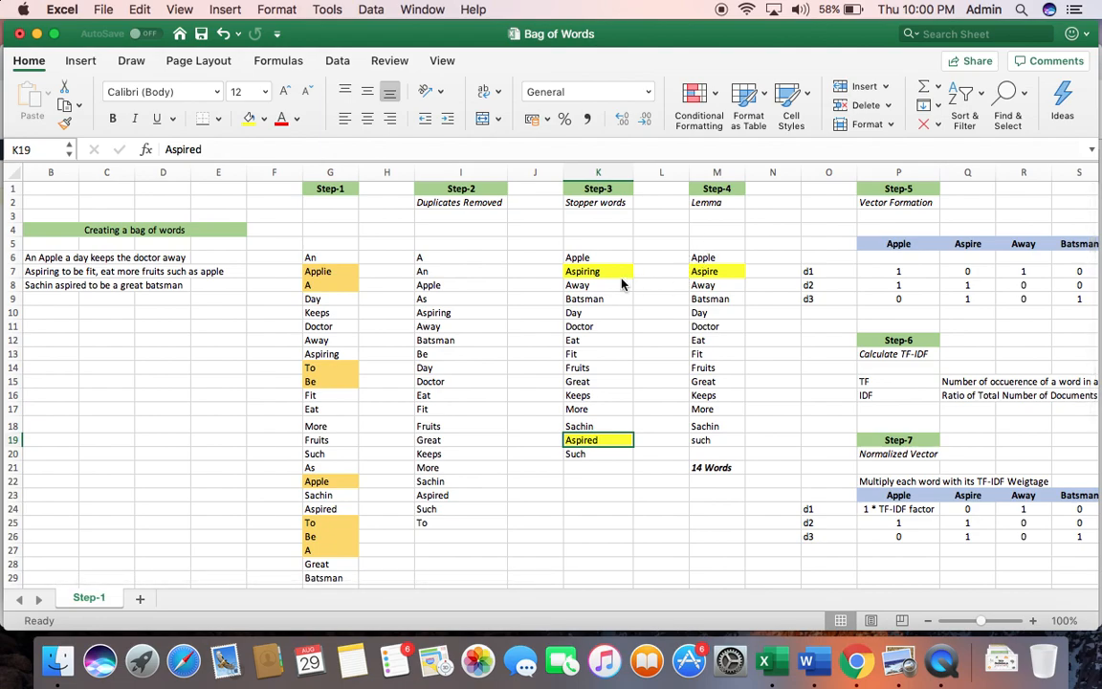
pyautogui.moveTo(605, 283)
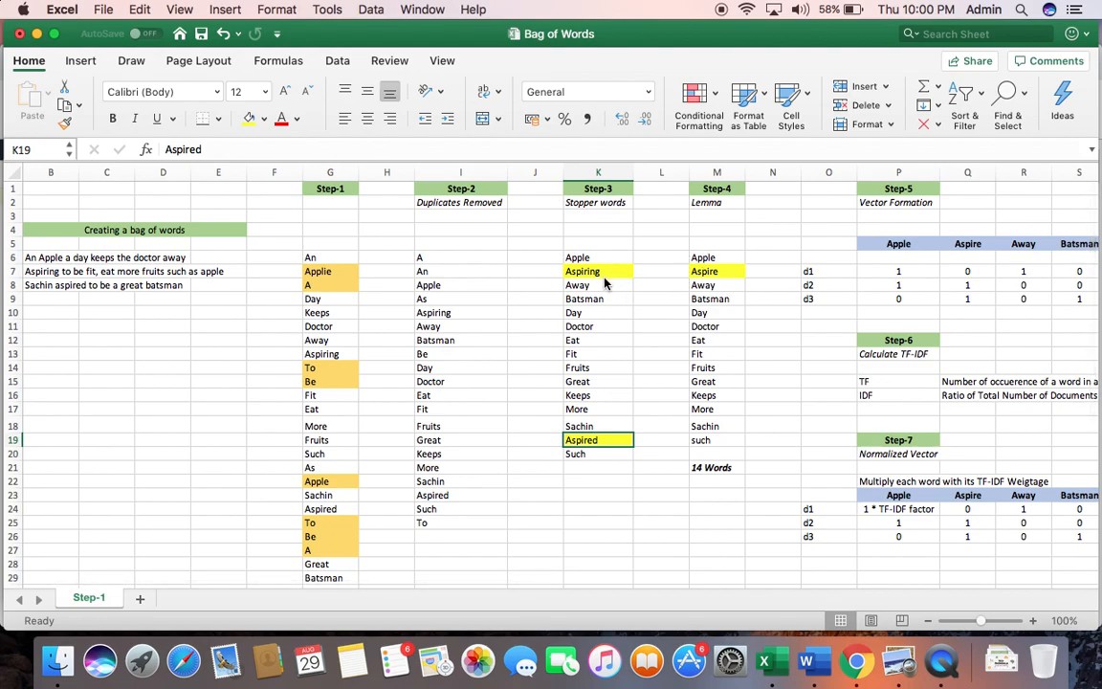
pyautogui.click(597, 272)
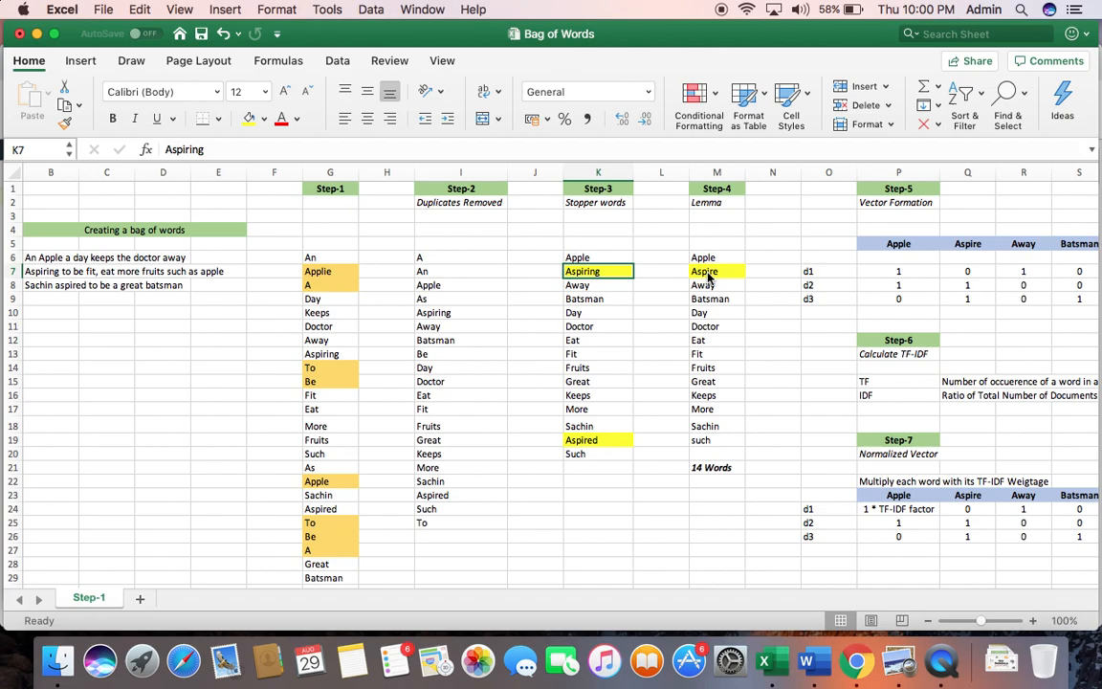
pyautogui.click(715, 272)
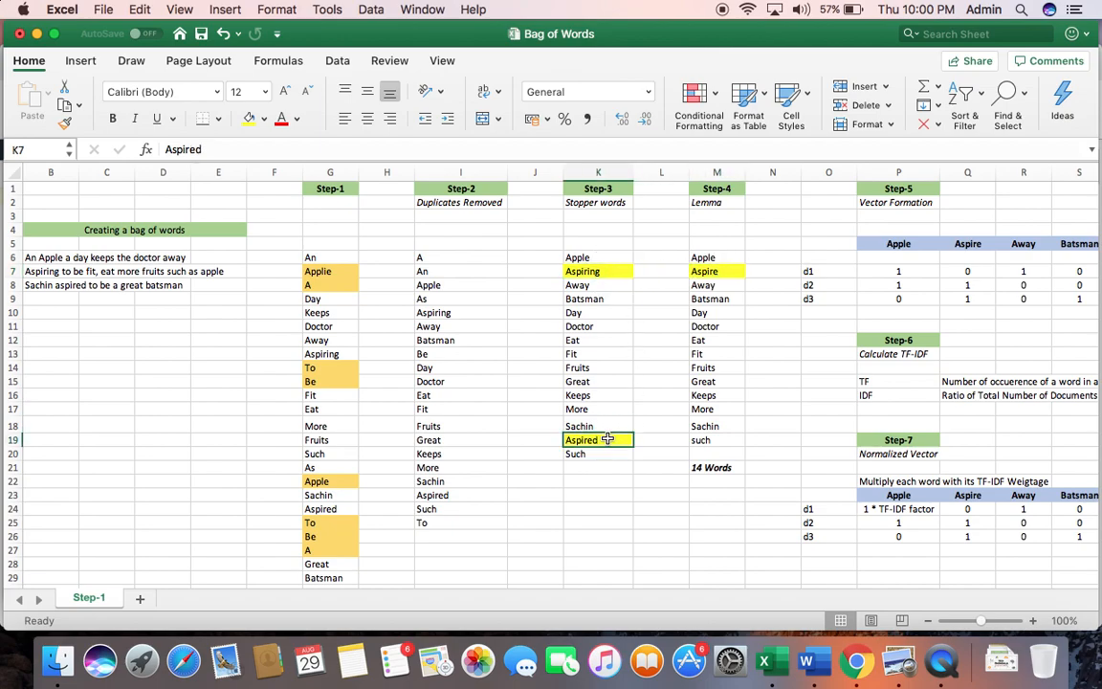
pyautogui.click(716, 271)
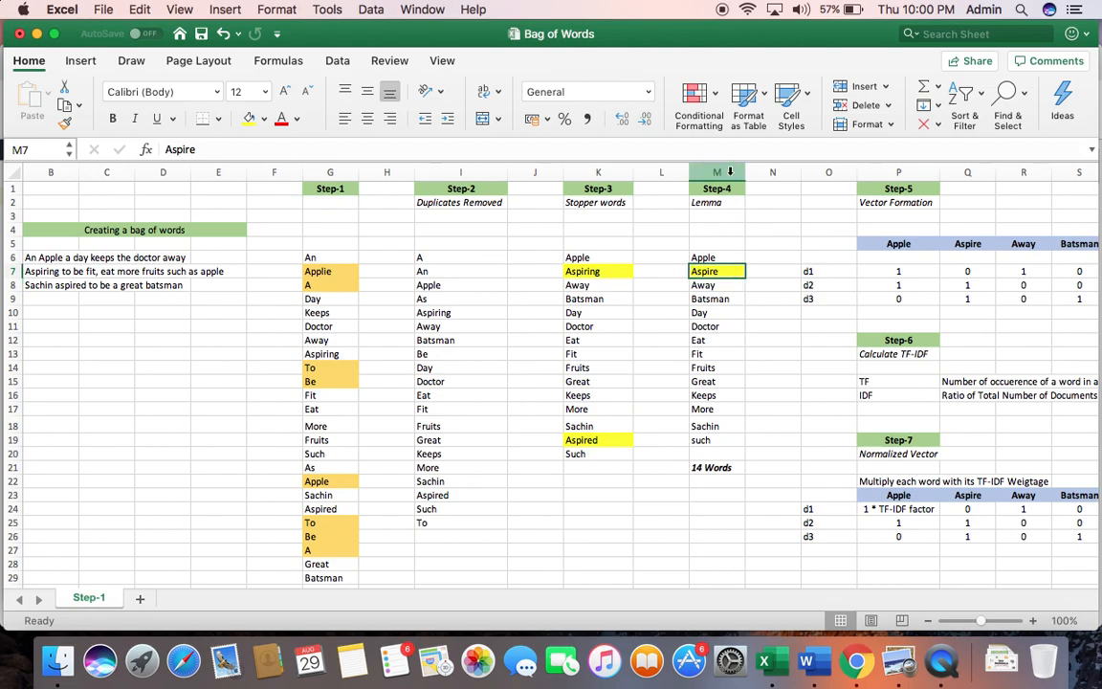
pyautogui.click(716, 172)
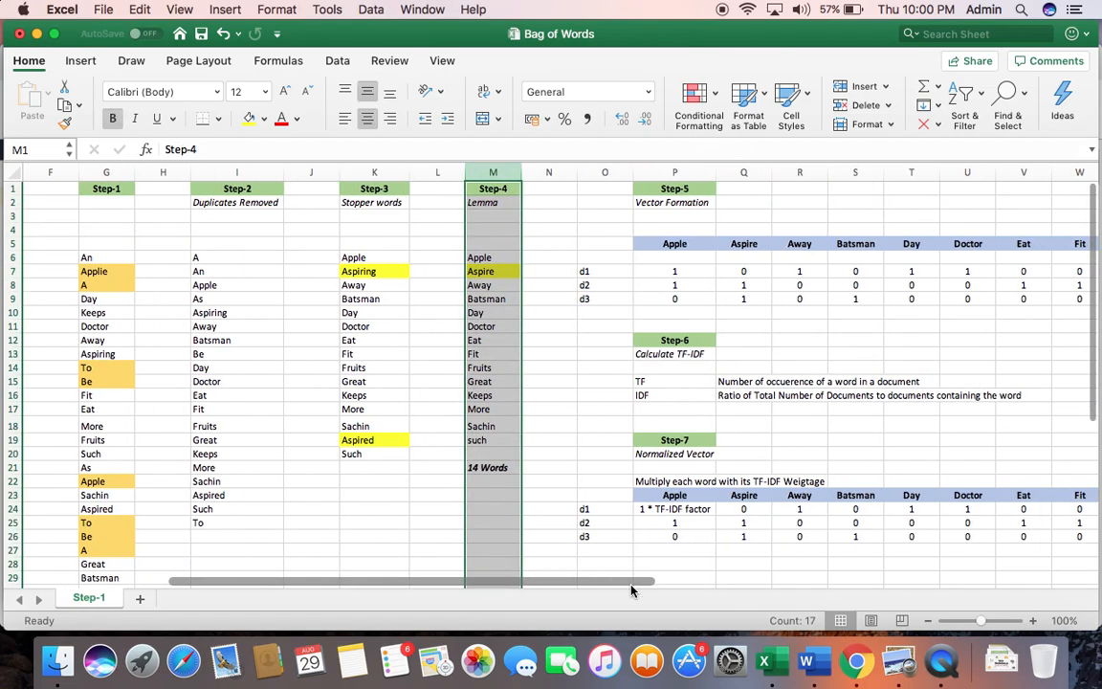
pyautogui.click(673, 203)
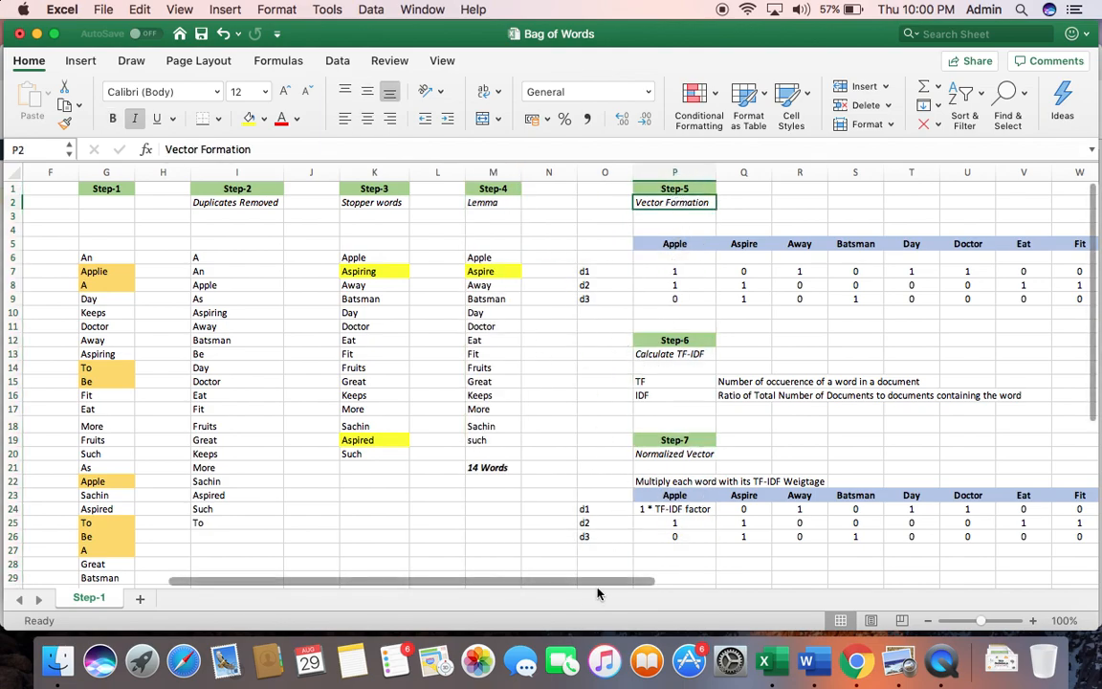
pyautogui.click(493, 172)
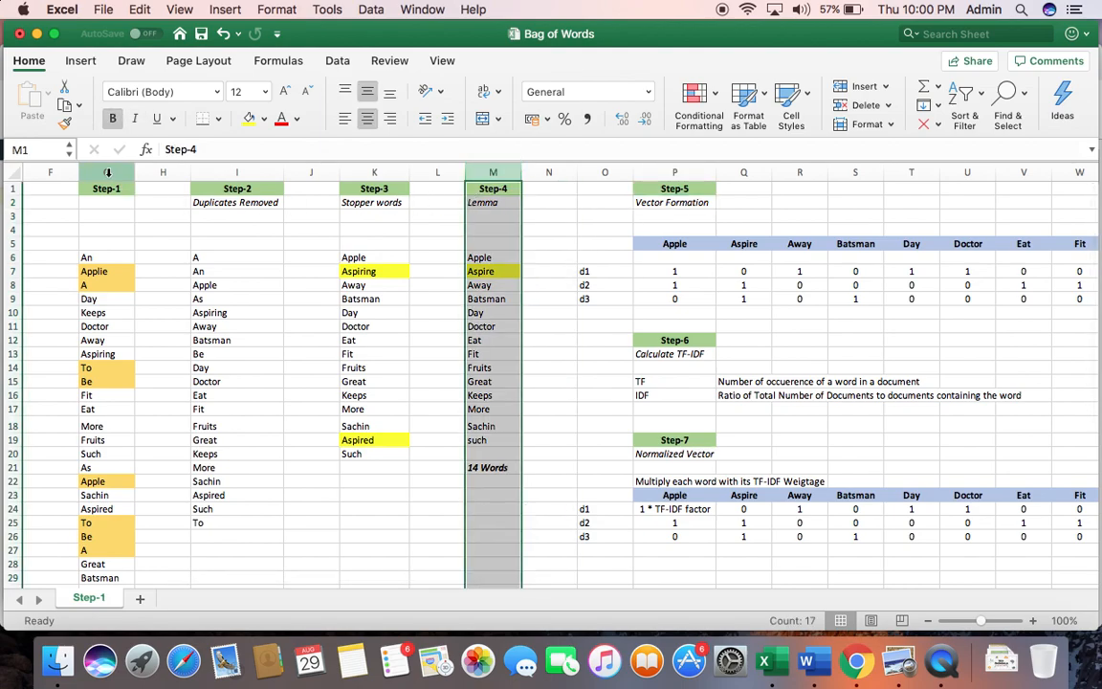
pyautogui.click(107, 172)
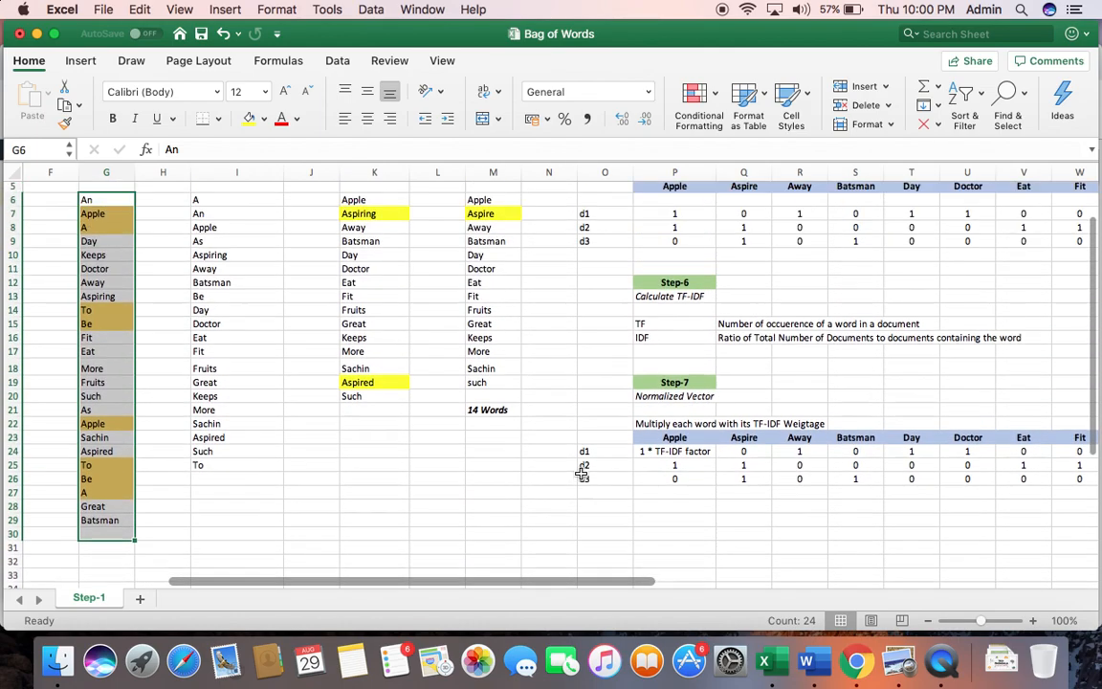
pyautogui.scroll(3)
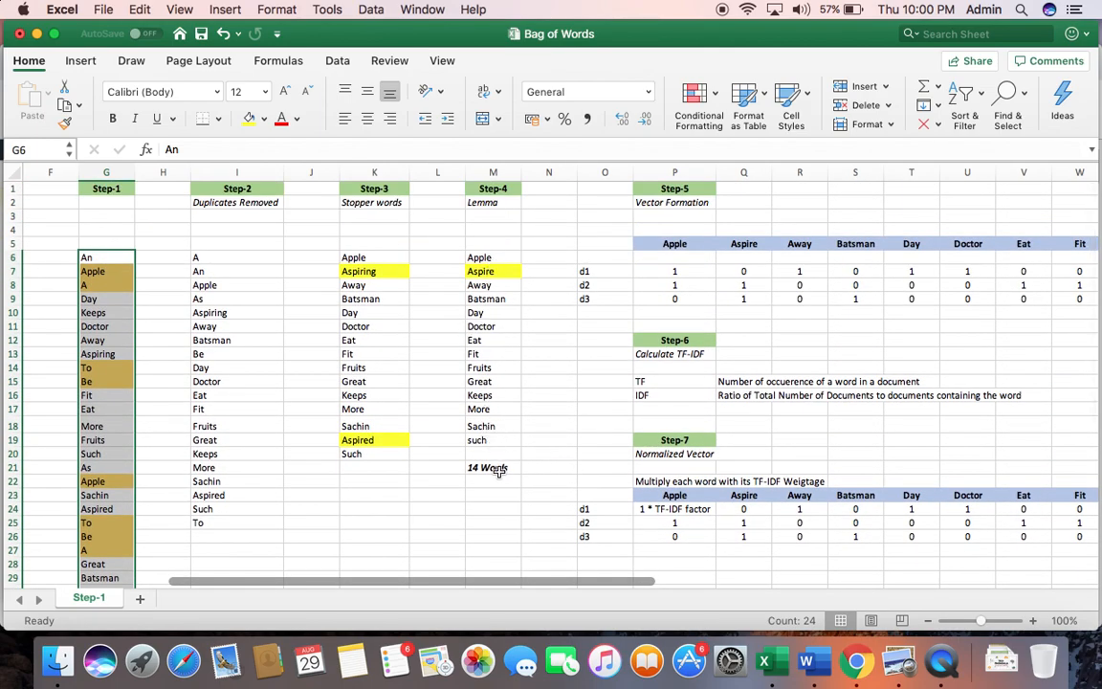
pyautogui.click(493, 466)
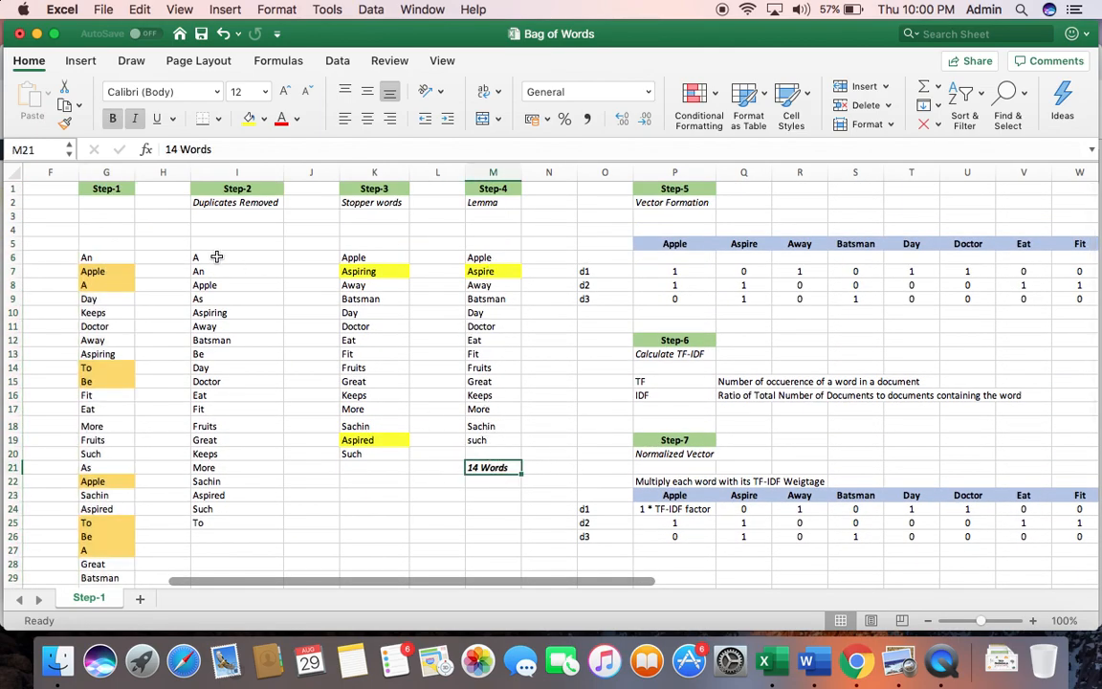
pyautogui.moveTo(382, 235)
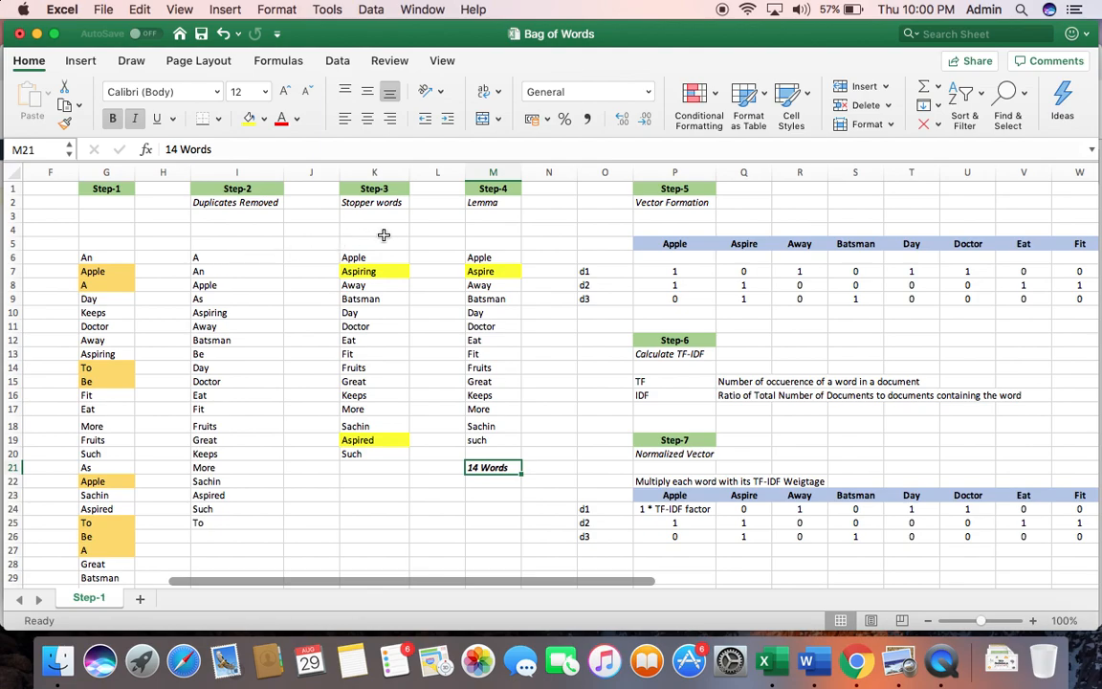
pyautogui.moveTo(463, 229)
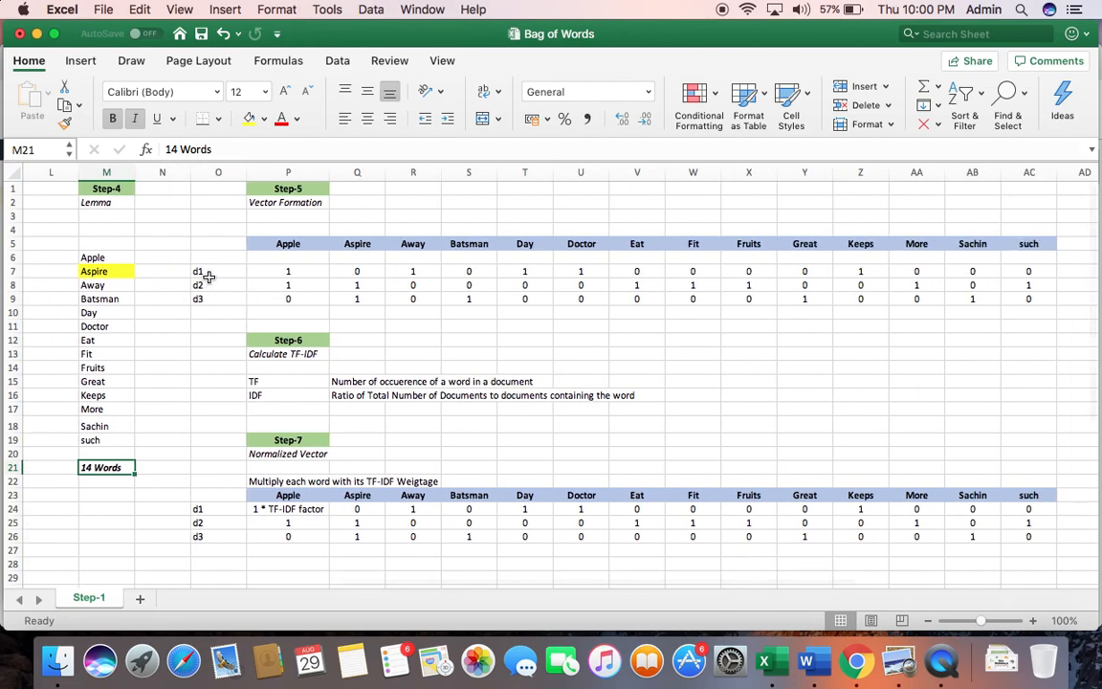
pyautogui.click(287, 271)
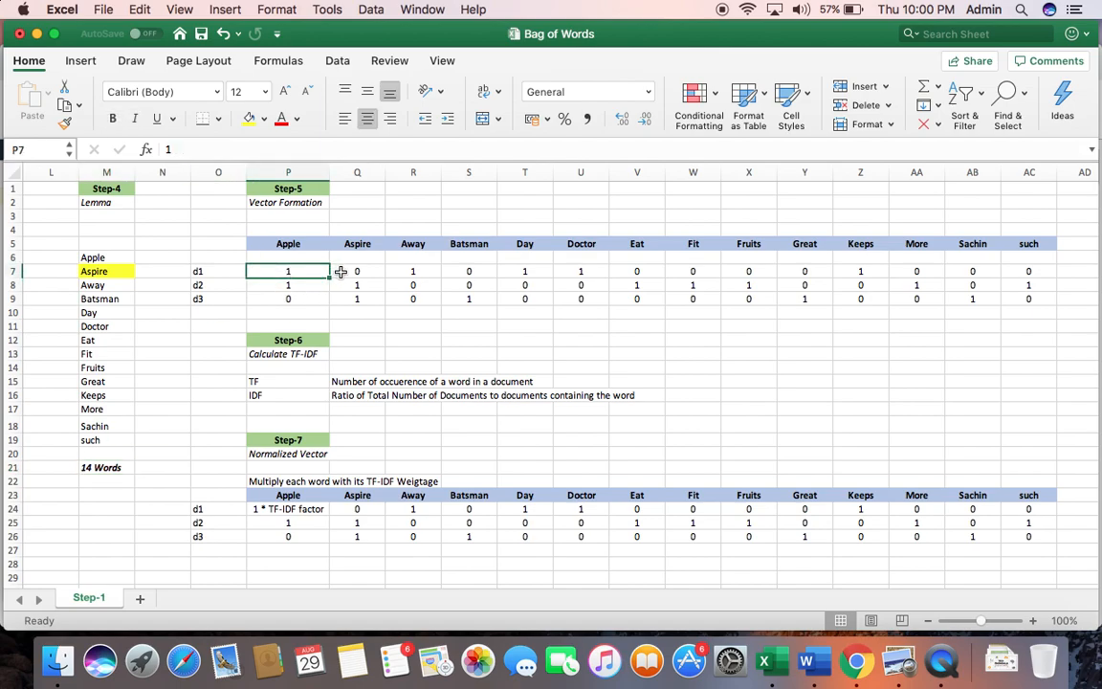
pyautogui.moveTo(811, 660)
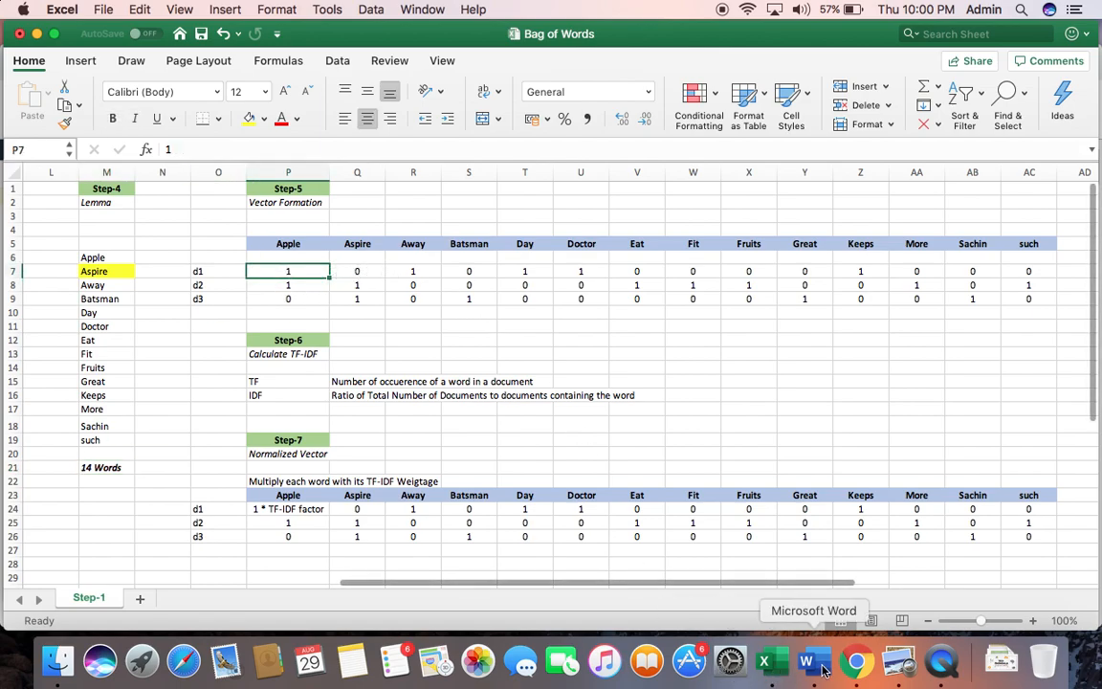
pyautogui.click(807, 660)
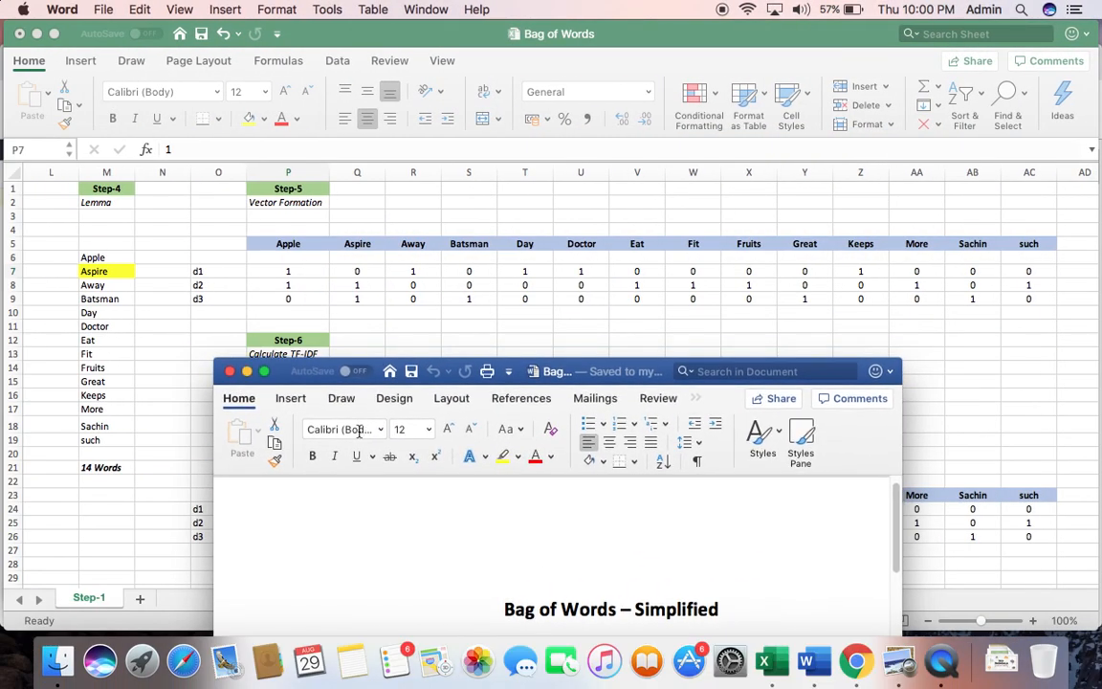
pyautogui.scroll(-3)
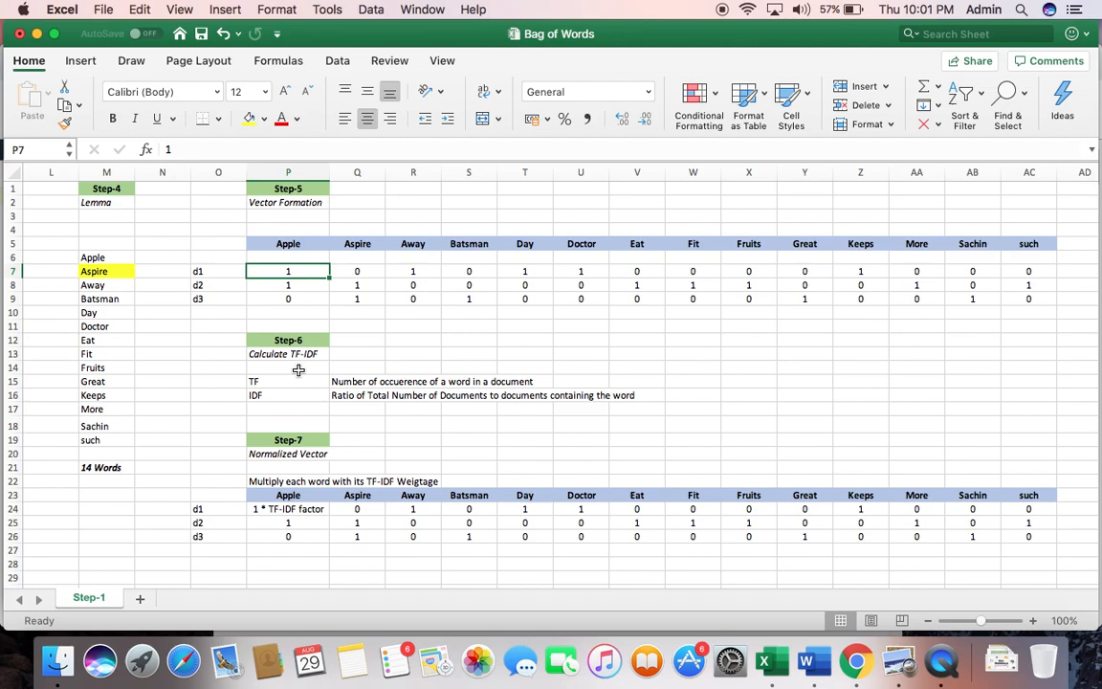
pyautogui.moveTo(295, 359)
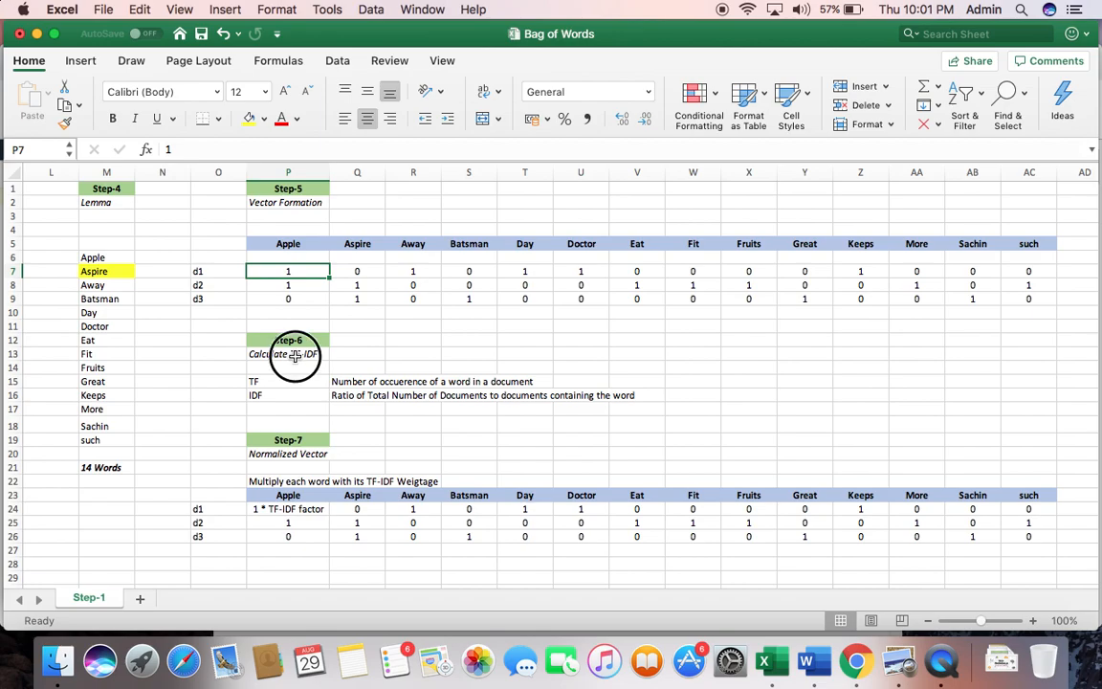
pyautogui.click(287, 381)
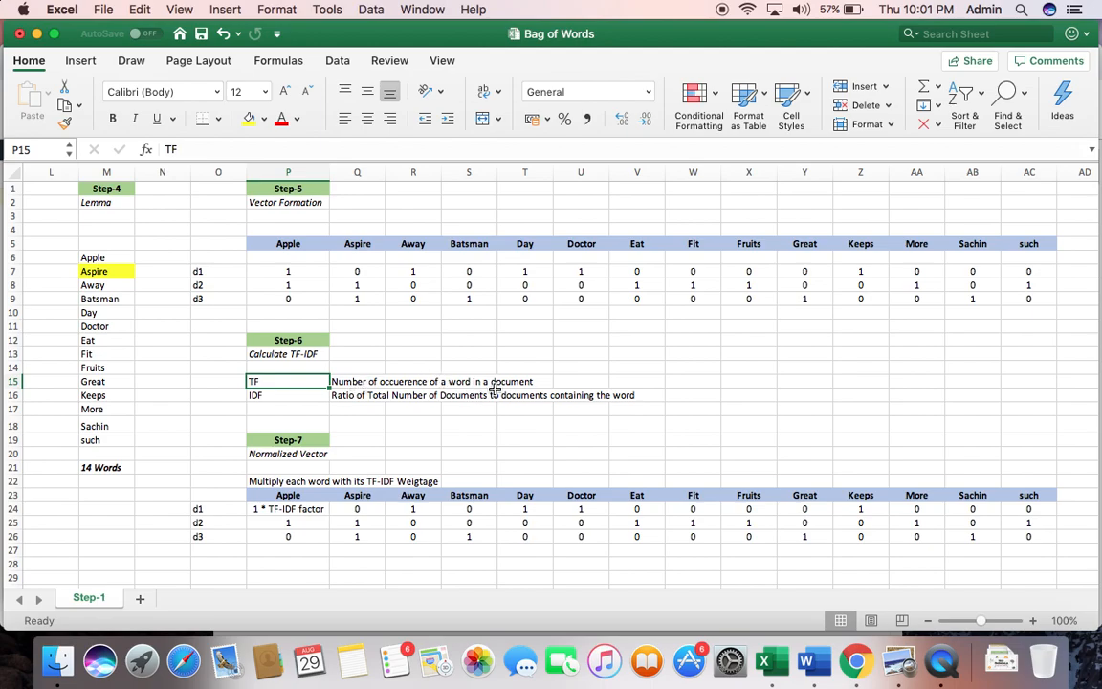
pyautogui.moveTo(494, 387)
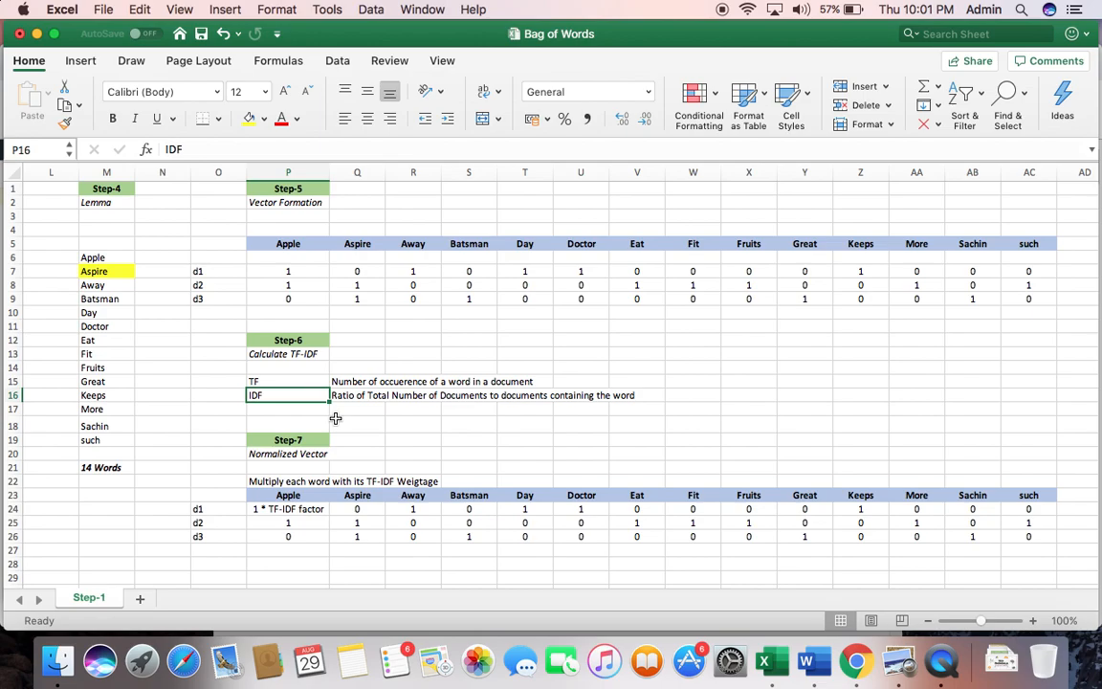
pyautogui.moveTo(811, 660)
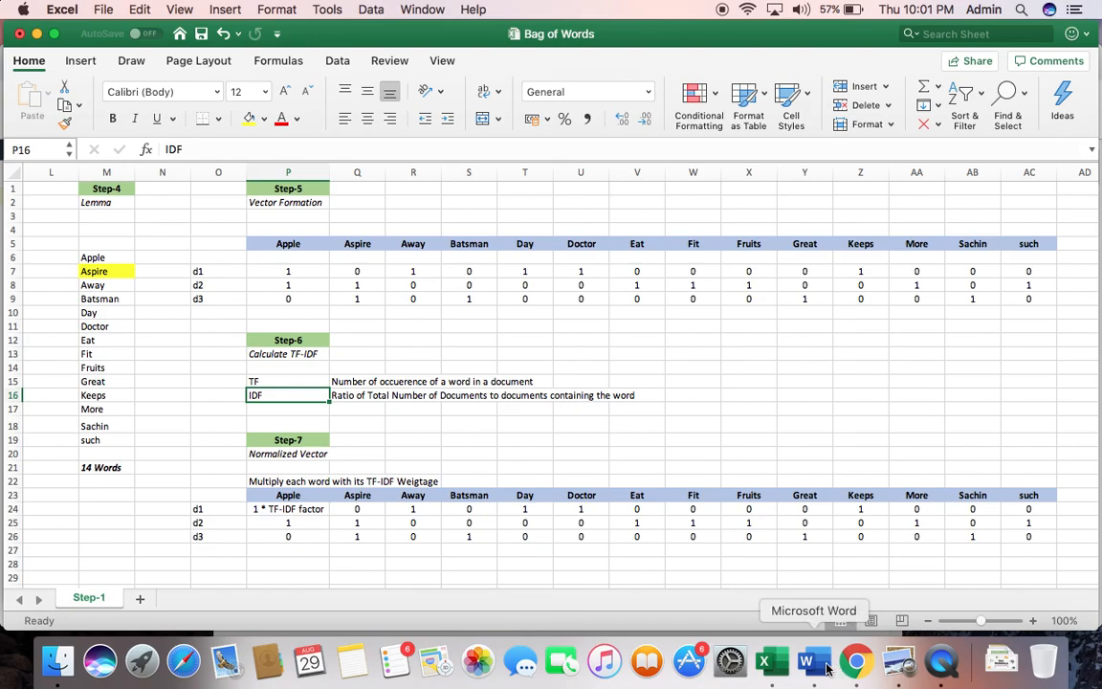
pyautogui.click(814, 660)
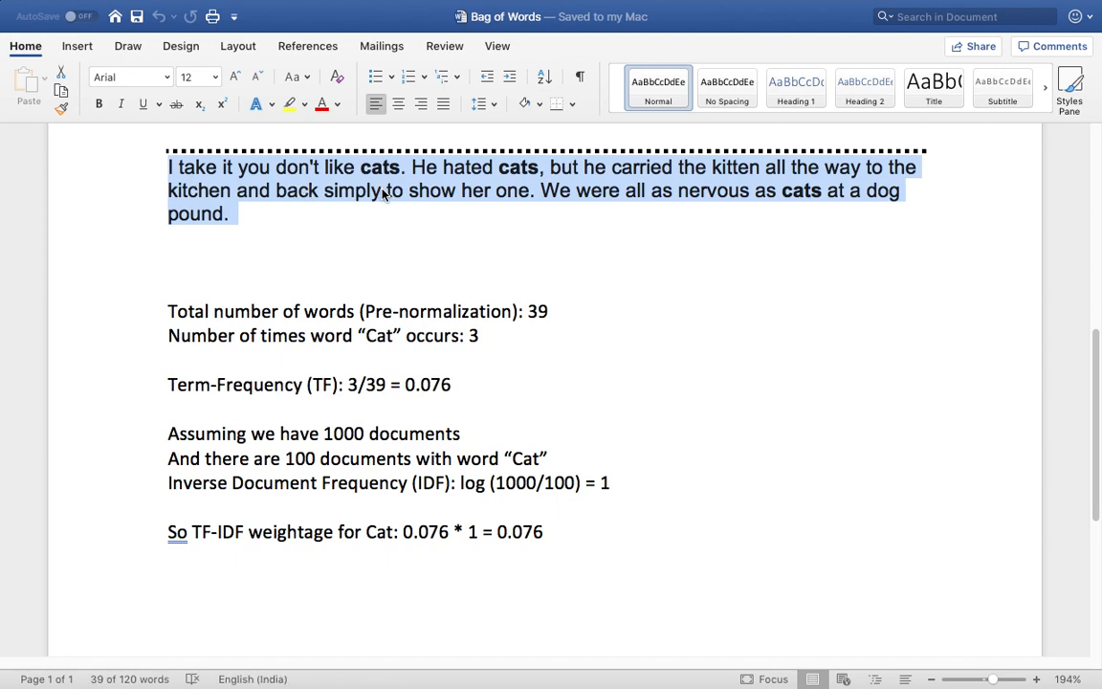
pyautogui.moveTo(698, 191)
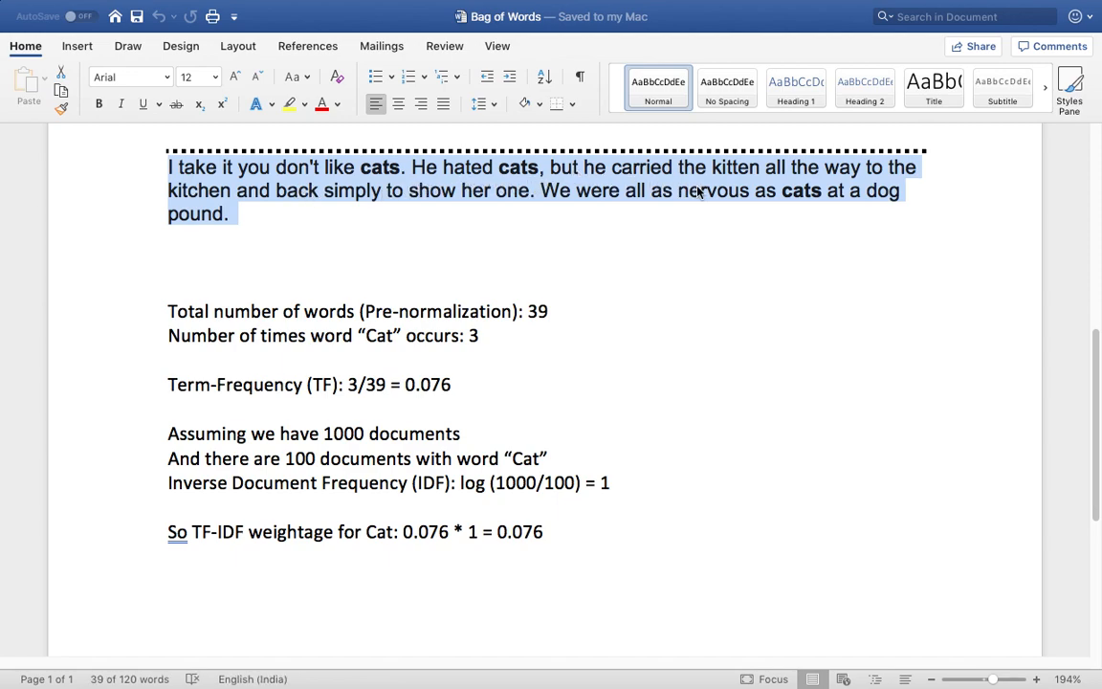
pyautogui.moveTo(383, 214)
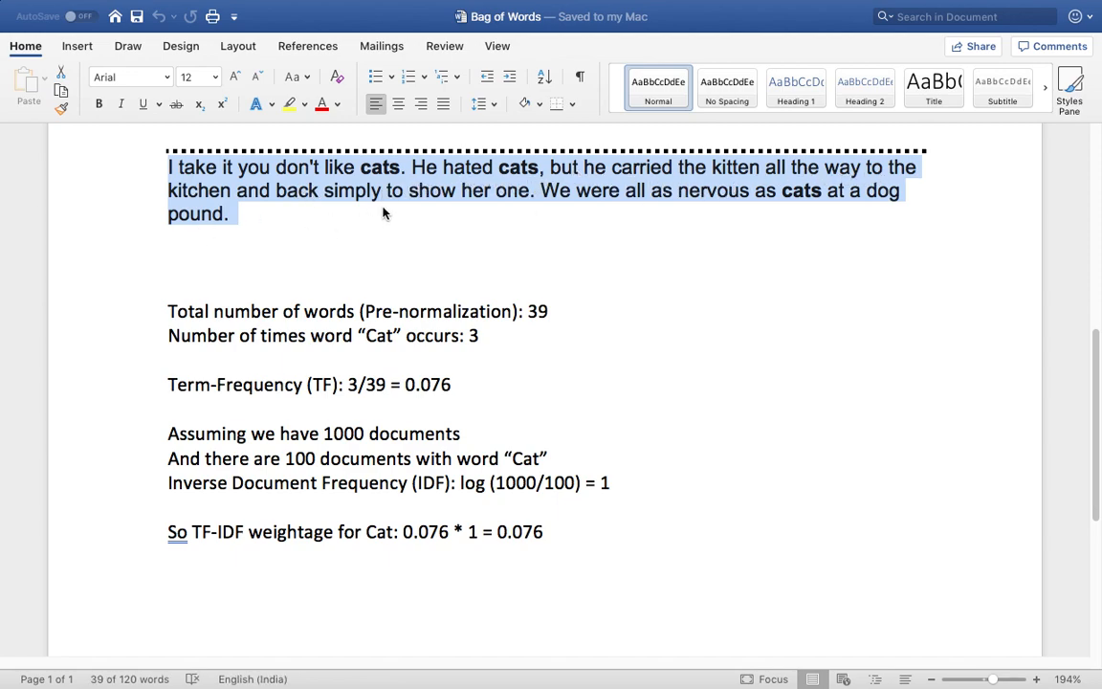
pyautogui.moveTo(689, 203)
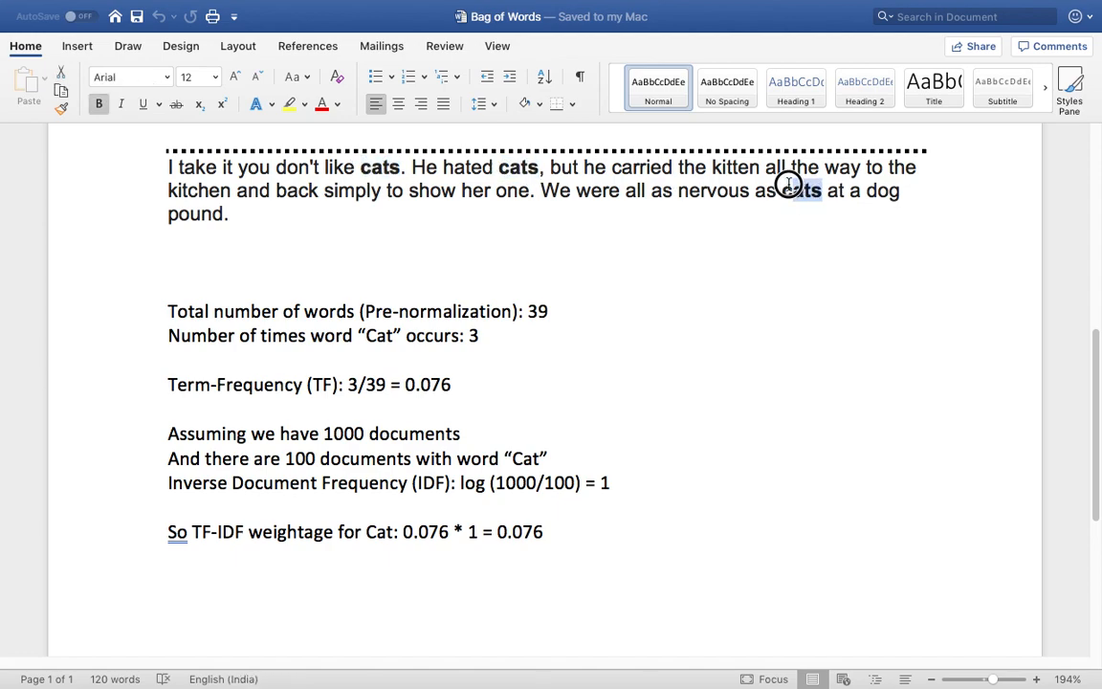
pyautogui.moveTo(788, 183); pyautogui.dragTo(229, 218)
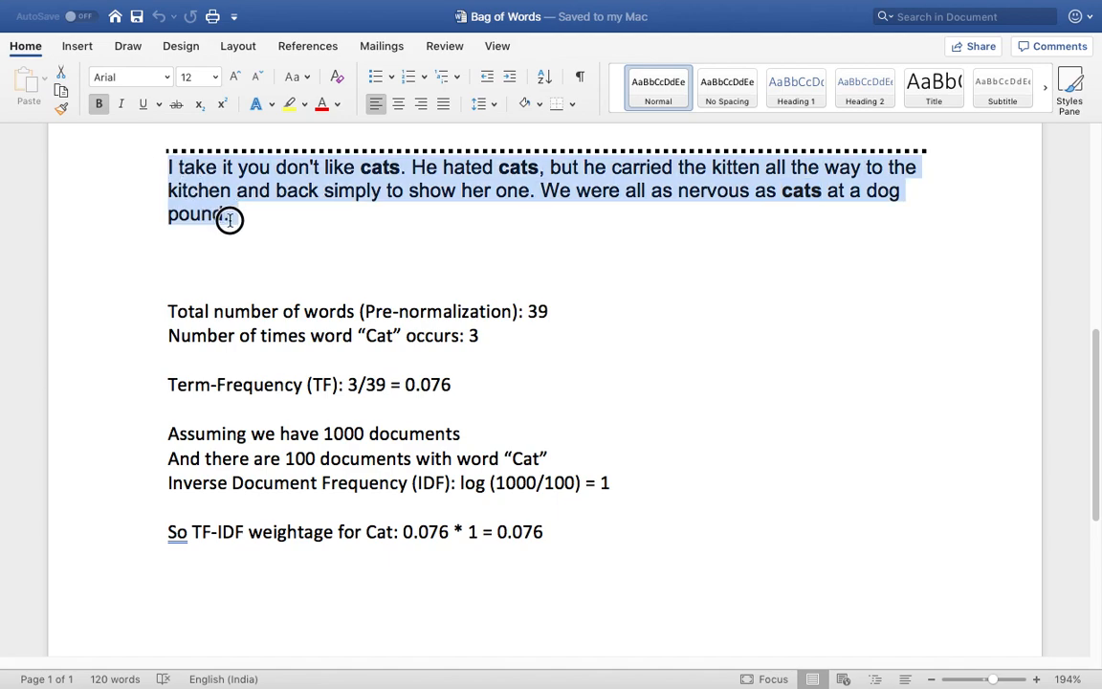
pyautogui.click(534, 310)
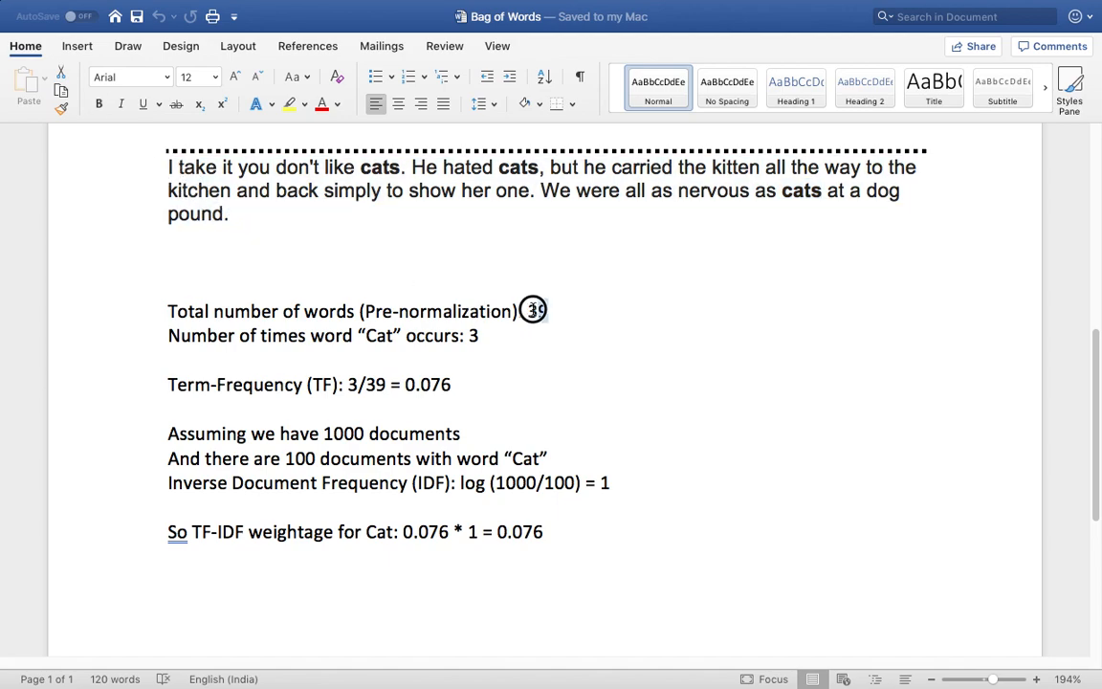
pyautogui.doubleClick(534, 310)
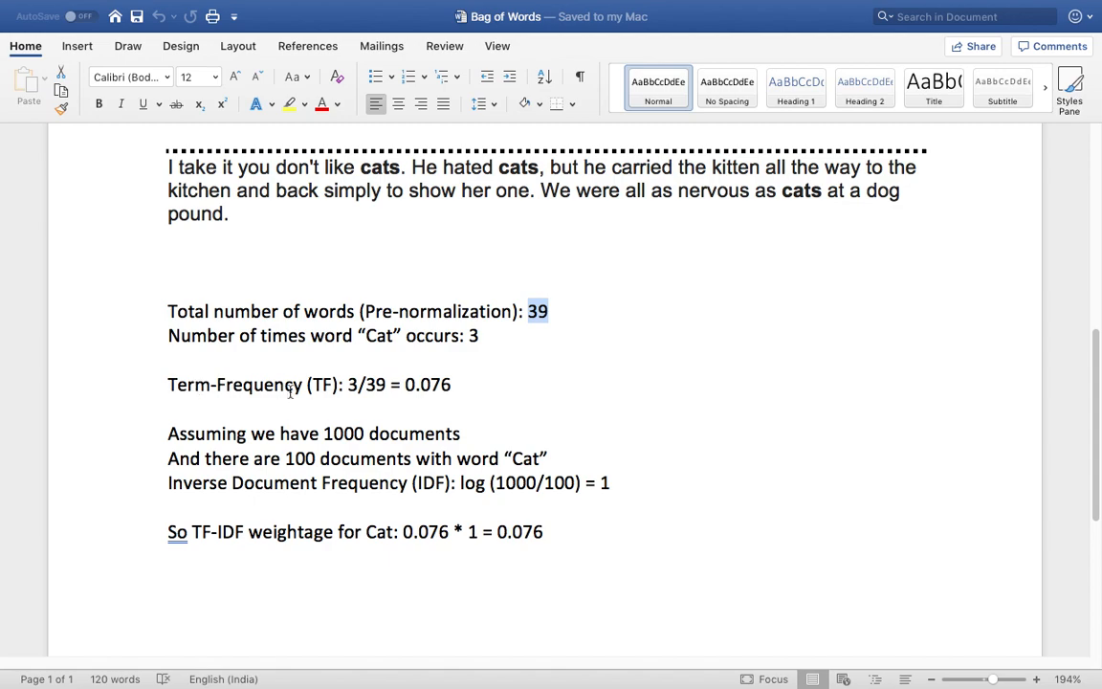
pyautogui.click(352, 385)
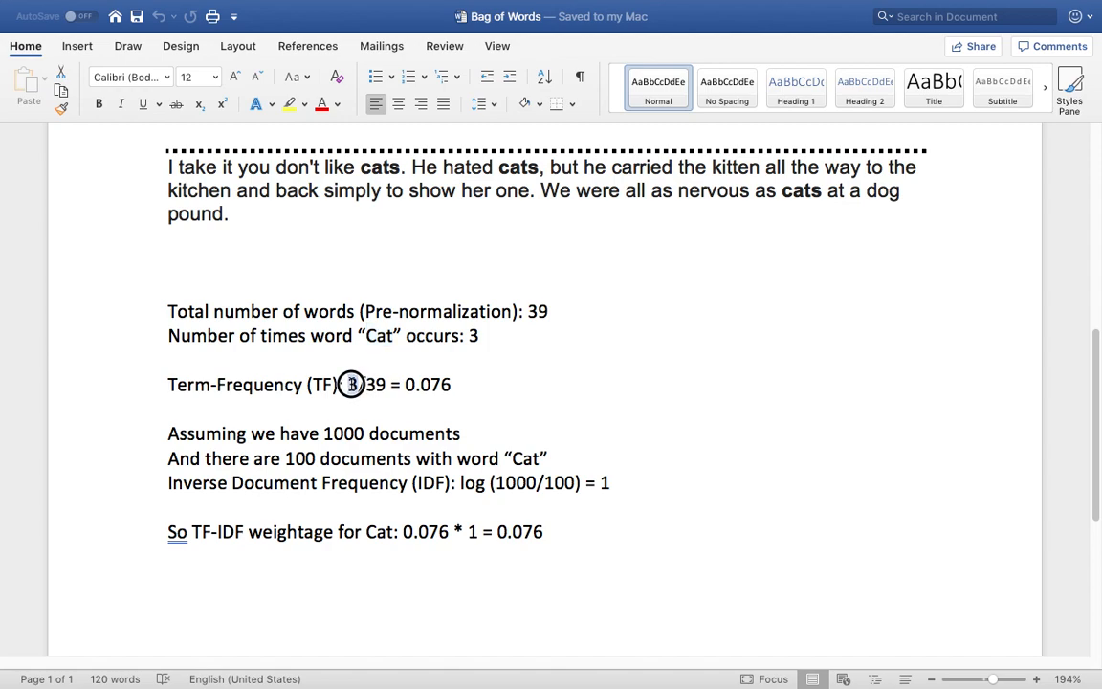
pyautogui.doubleClick(350, 383)
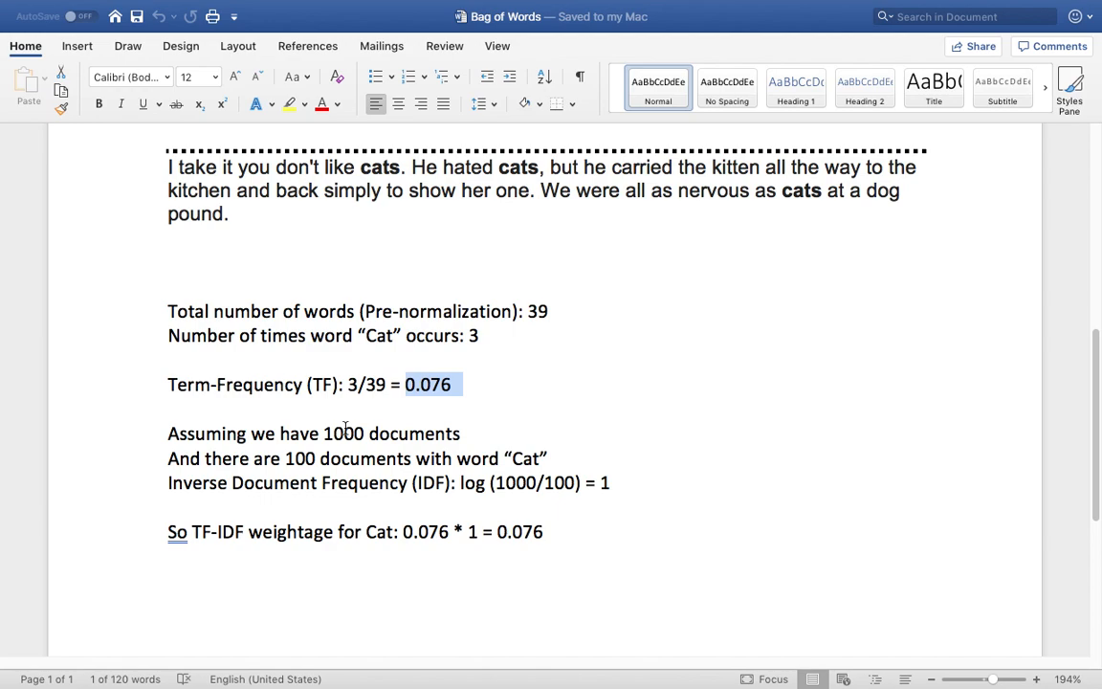
pyautogui.moveTo(298, 440)
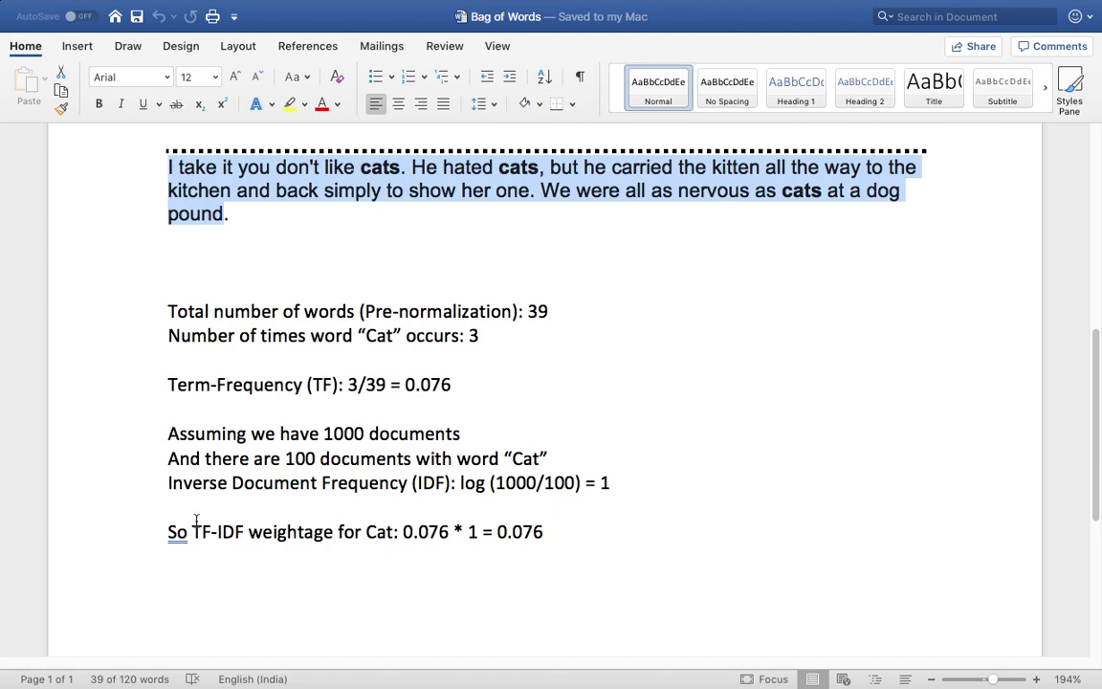
pyautogui.moveTo(512, 488)
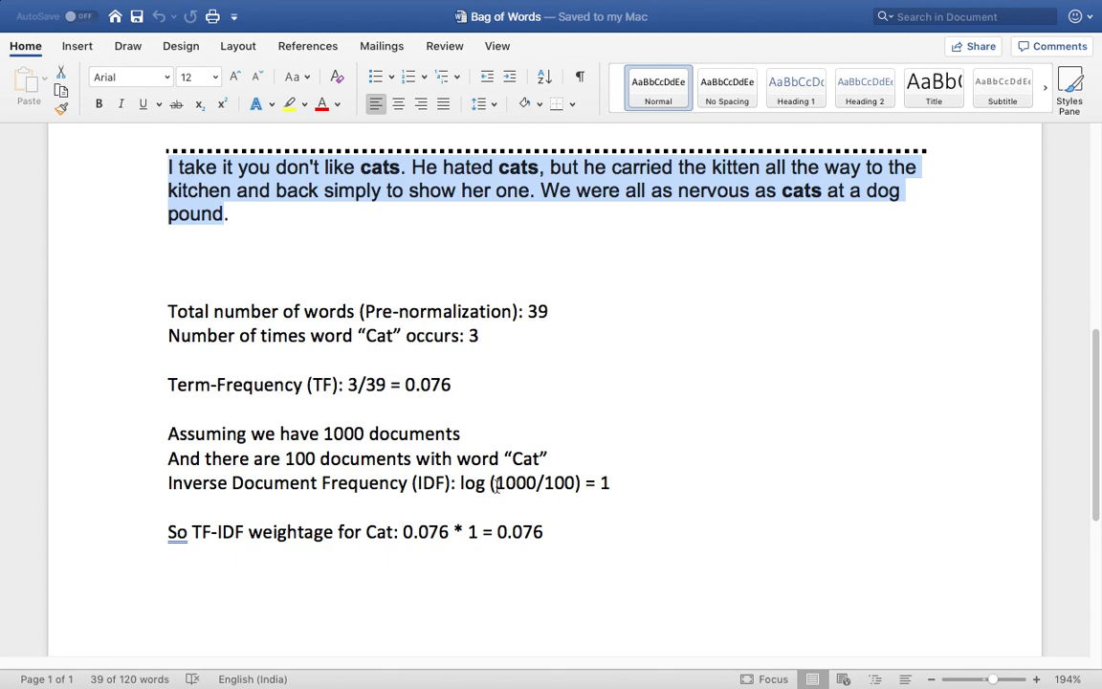
pyautogui.doubleClick(515, 482)
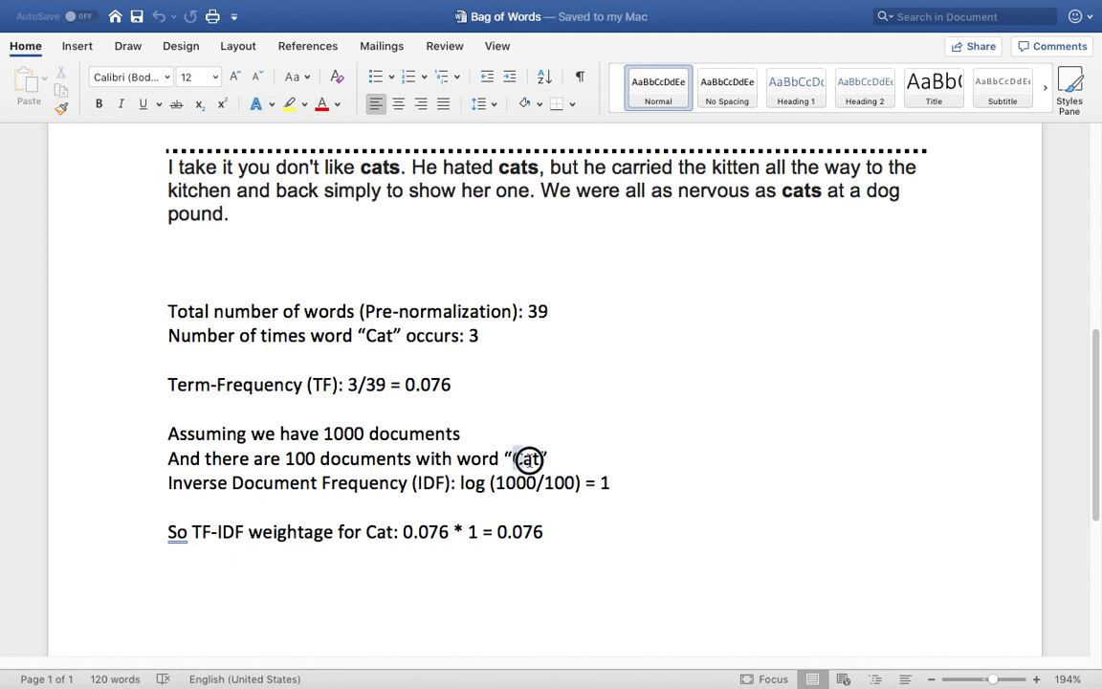
pyautogui.doubleClick(526, 459)
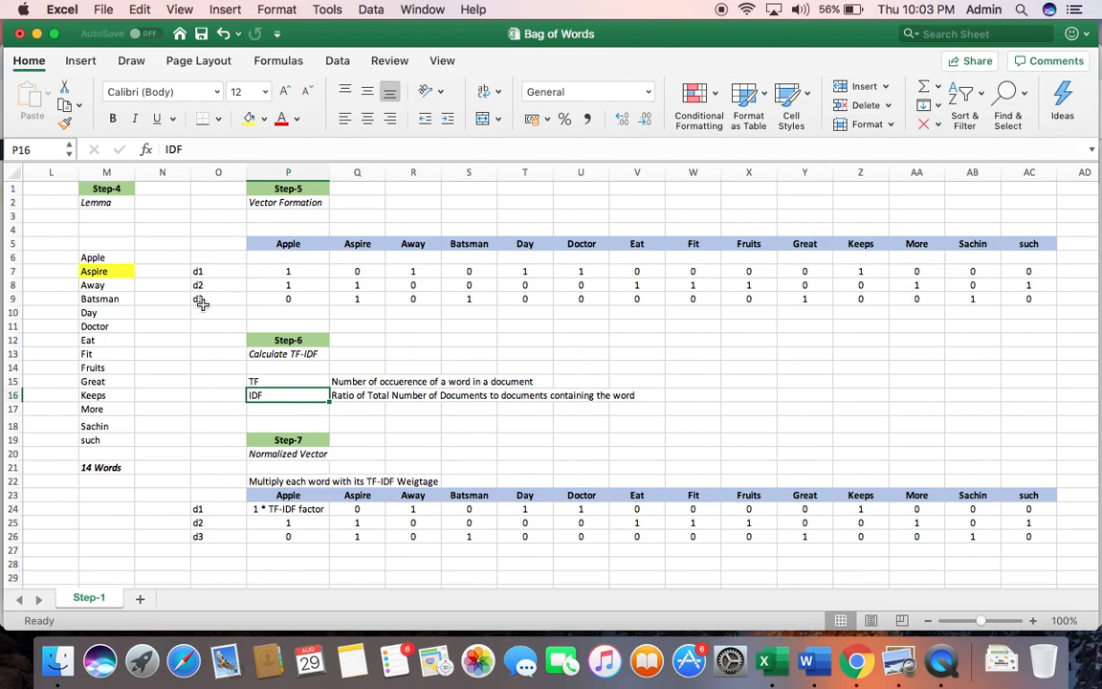
pyautogui.moveTo(348, 499)
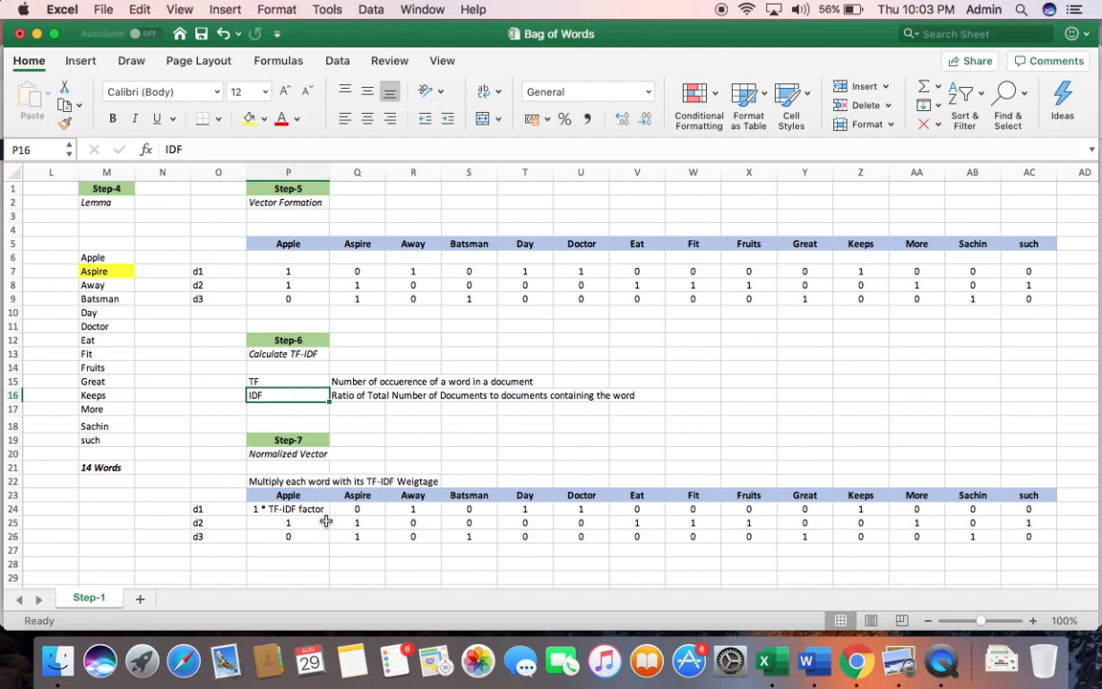
pyautogui.moveTo(960, 520)
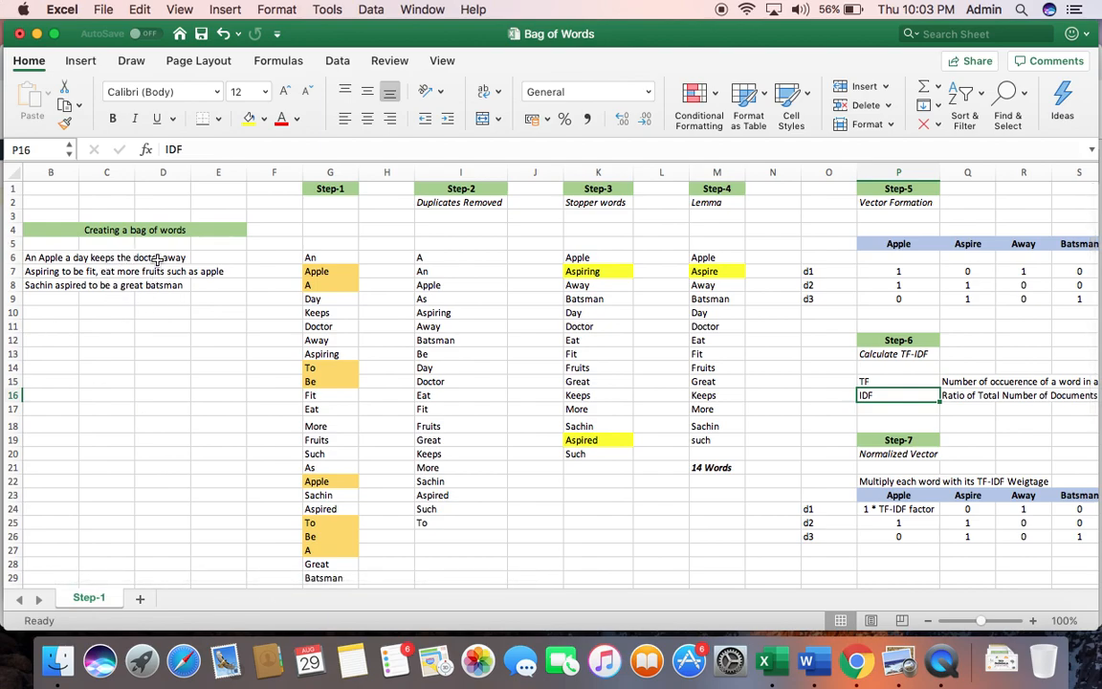
pyautogui.moveTo(187, 252)
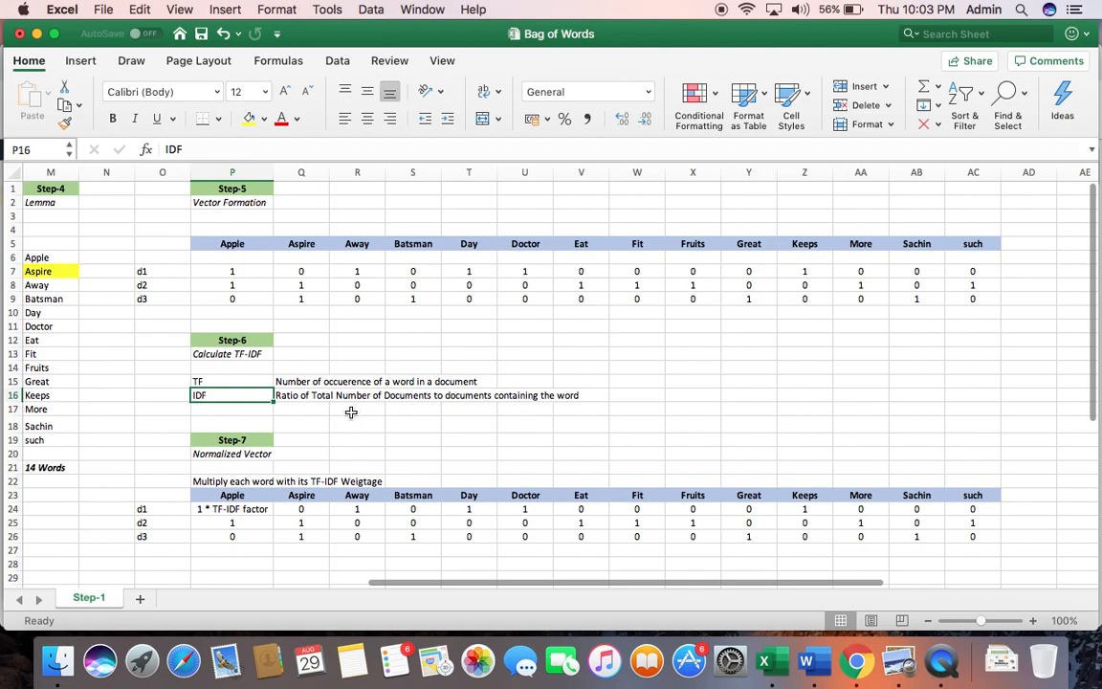
pyautogui.moveTo(354, 396)
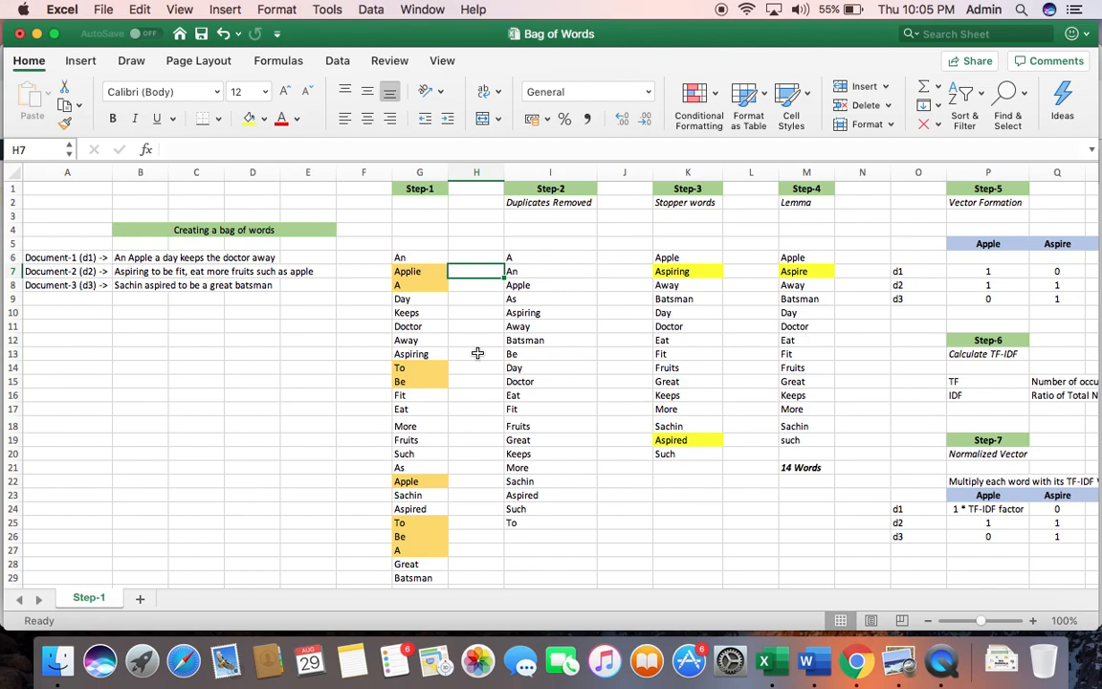
pyautogui.moveTo(619, 570)
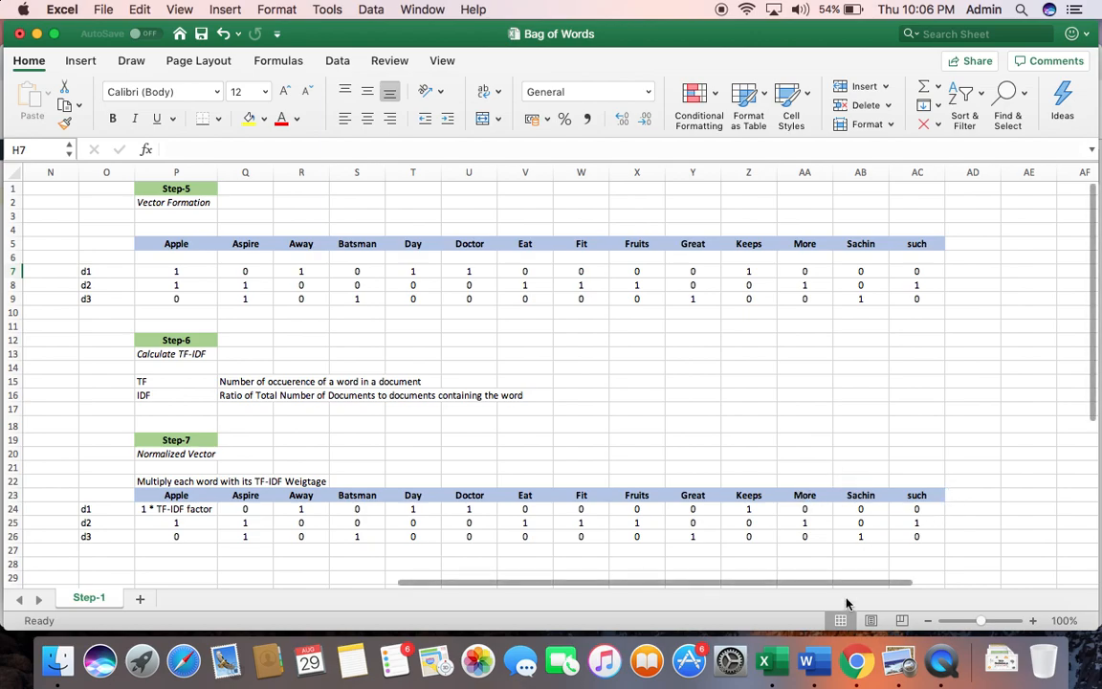
pyautogui.moveTo(856, 659)
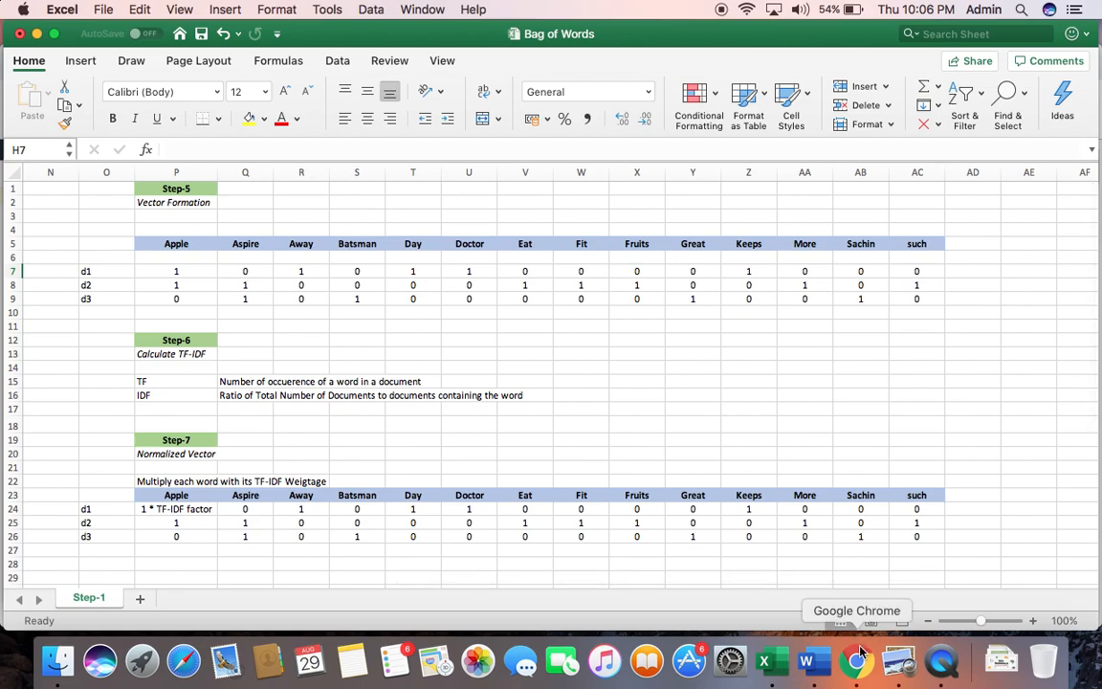
pyautogui.moveTo(864, 673)
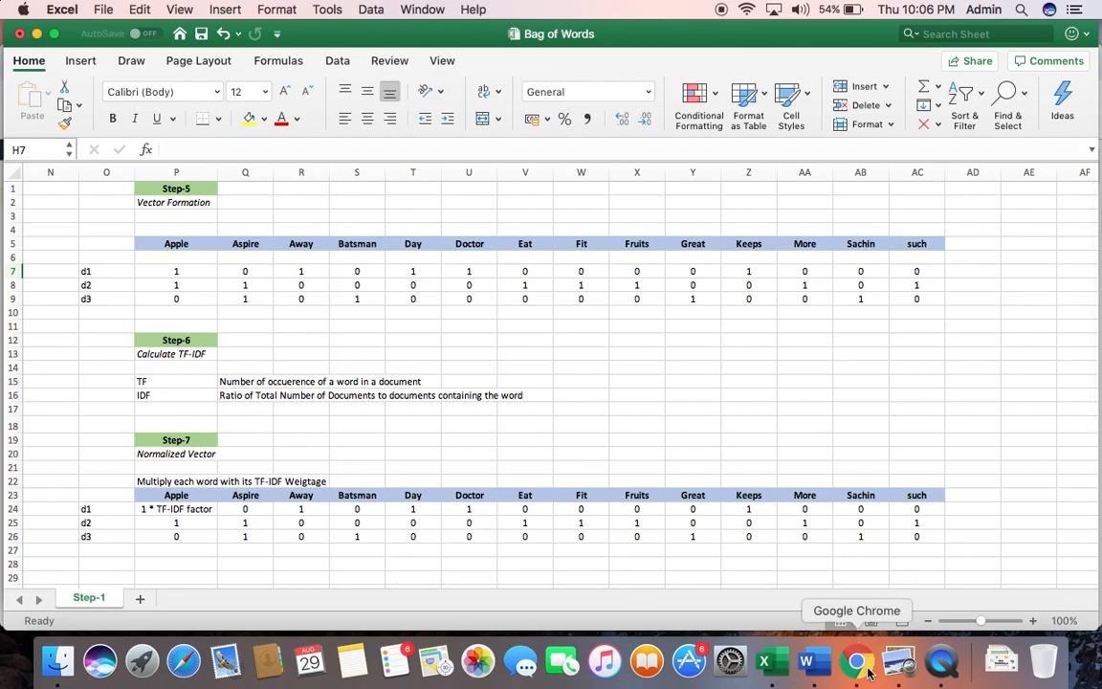
pyautogui.click(855, 659)
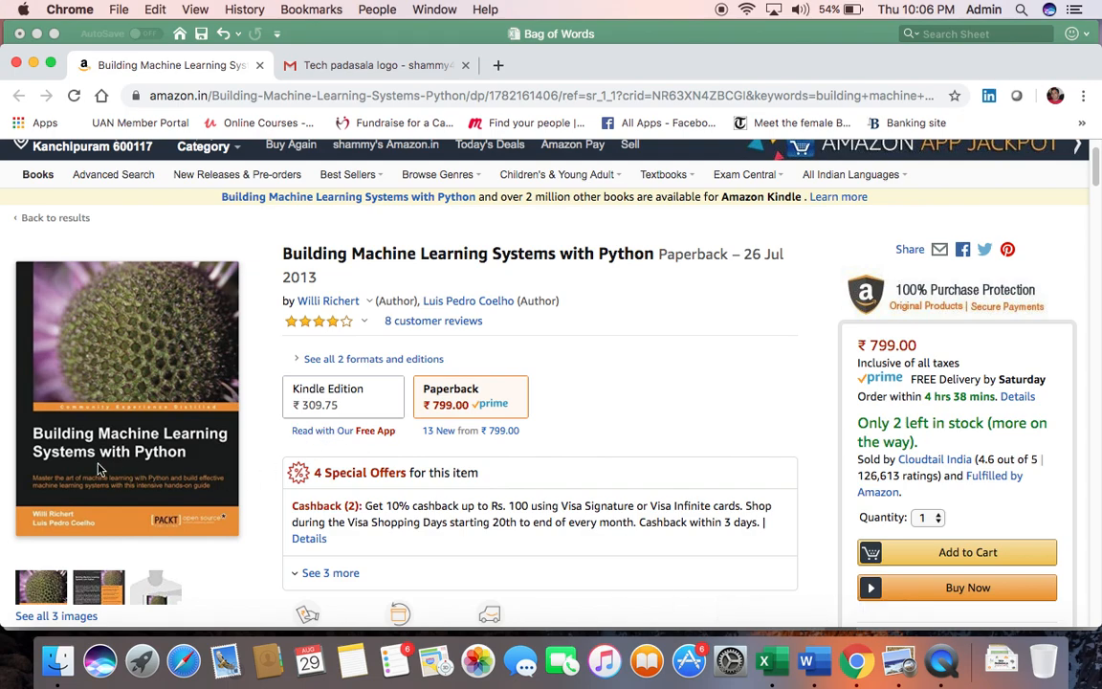
pyautogui.moveTo(191, 444)
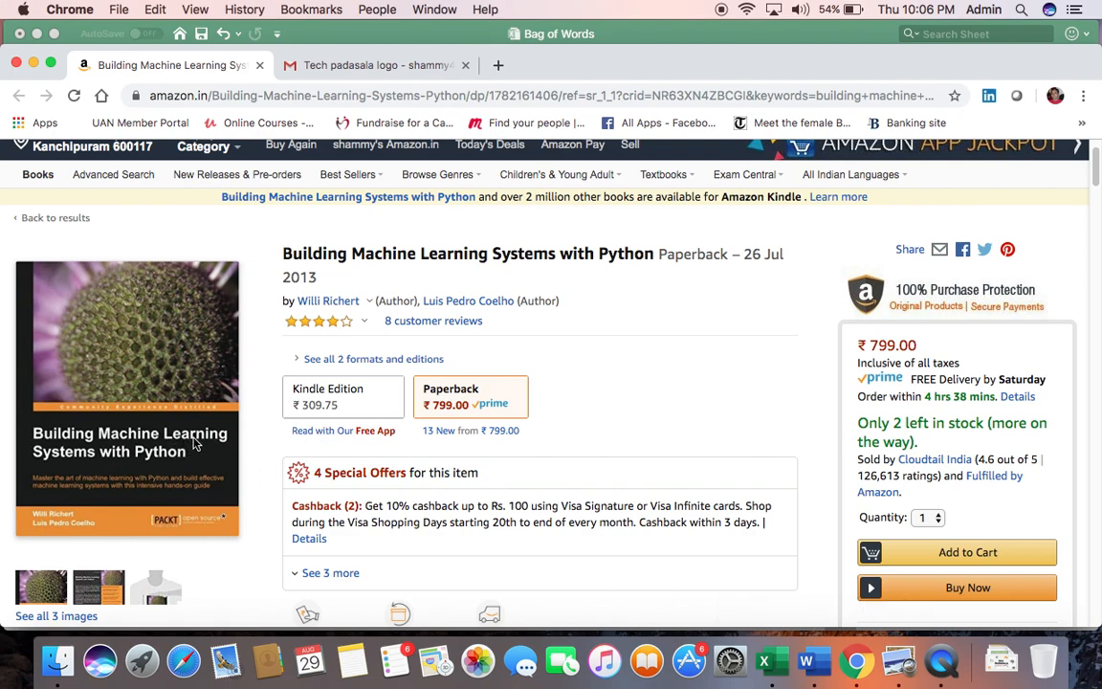
pyautogui.moveTo(226, 453)
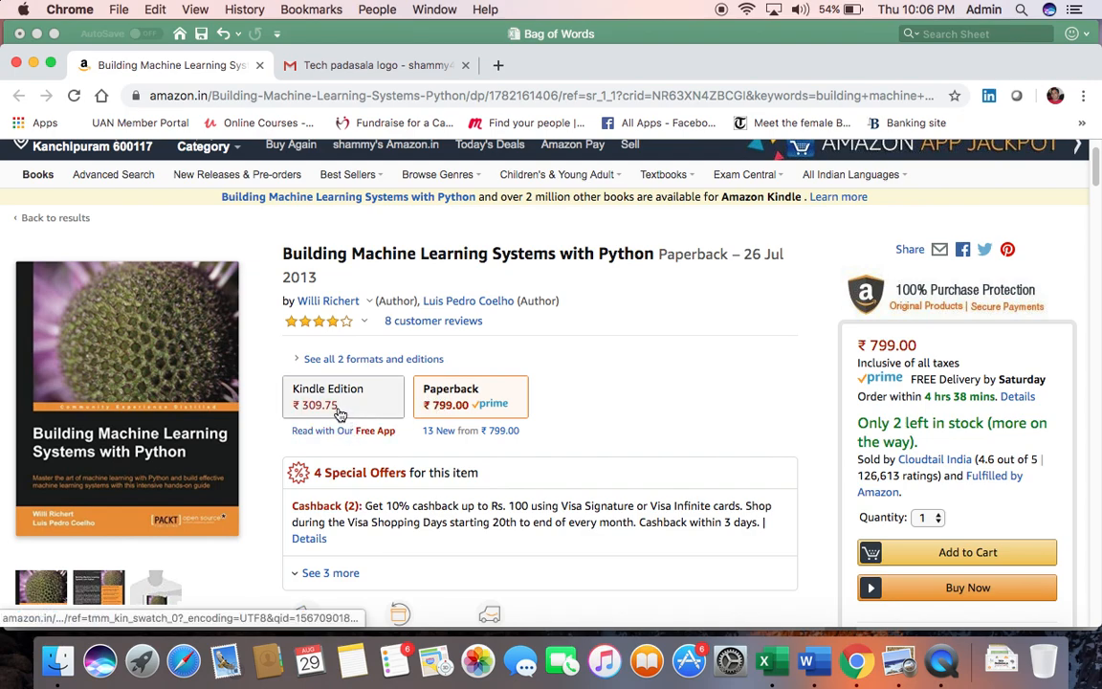
pyautogui.moveTo(201, 449)
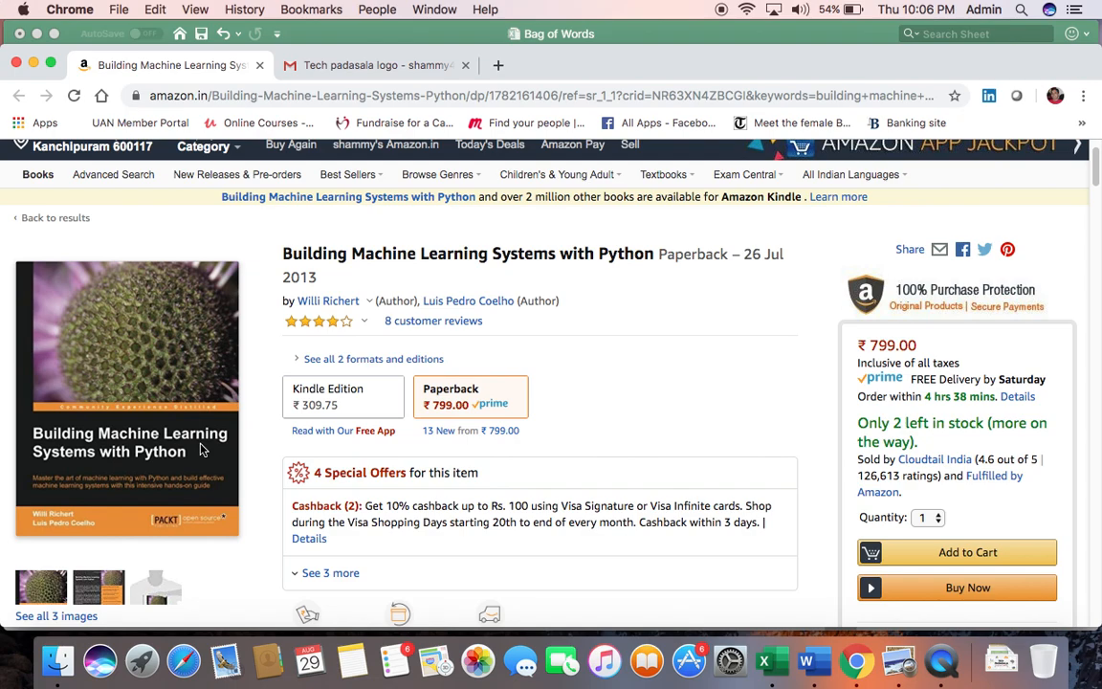
pyautogui.press('cmd+tab')
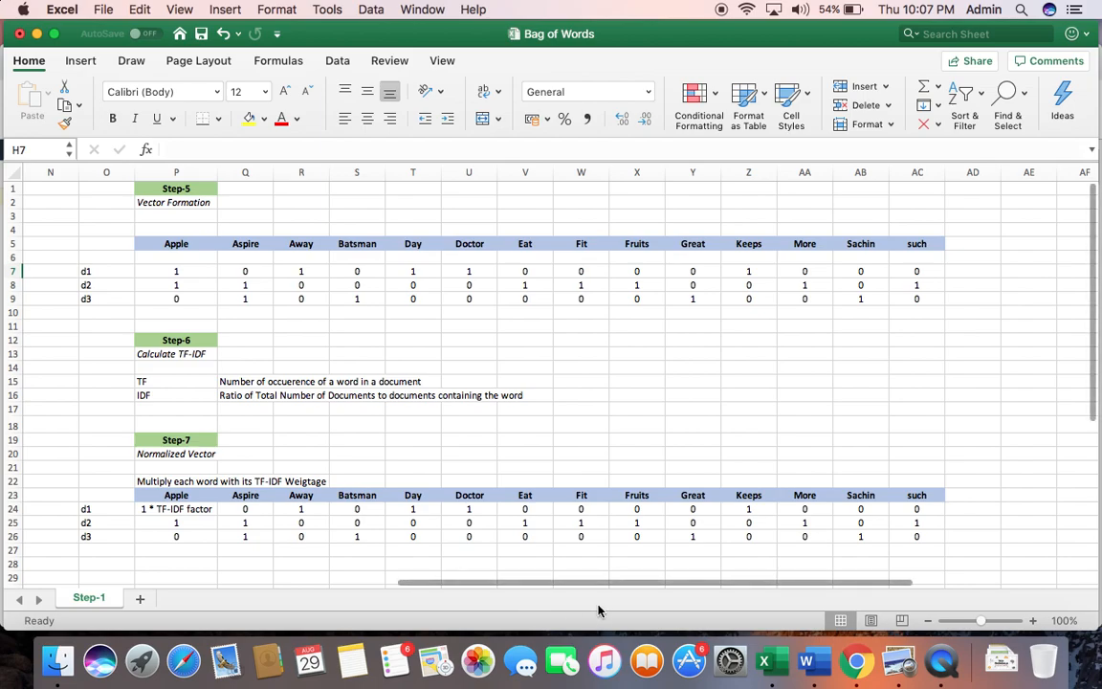
pyautogui.hscroll(-3)
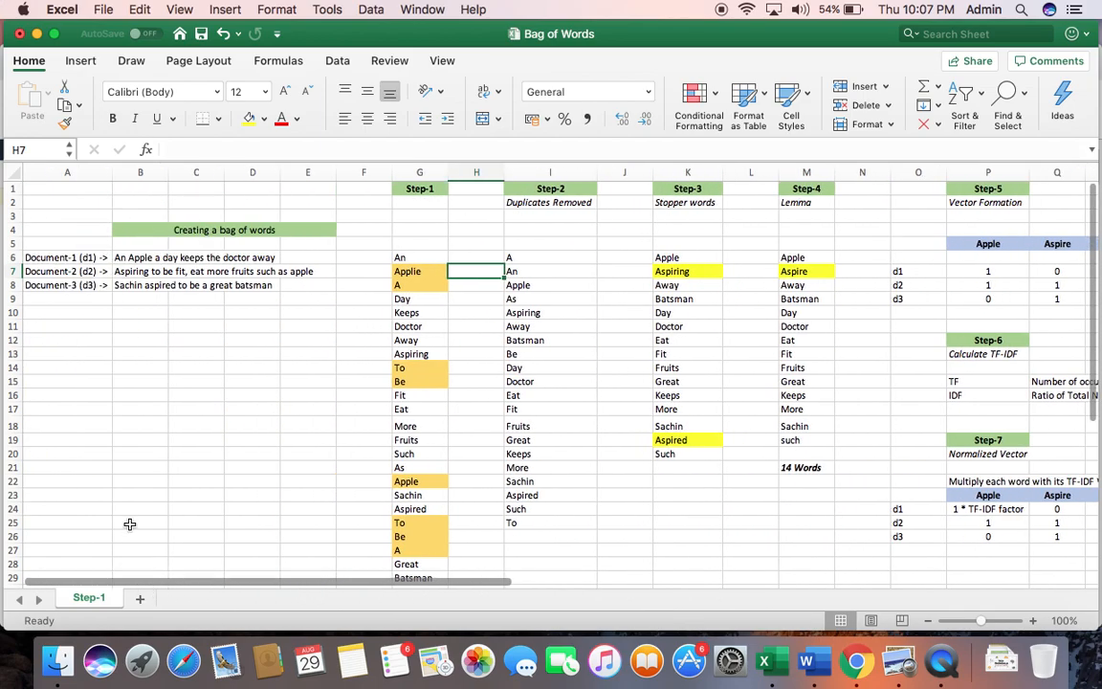
pyautogui.click(139, 271)
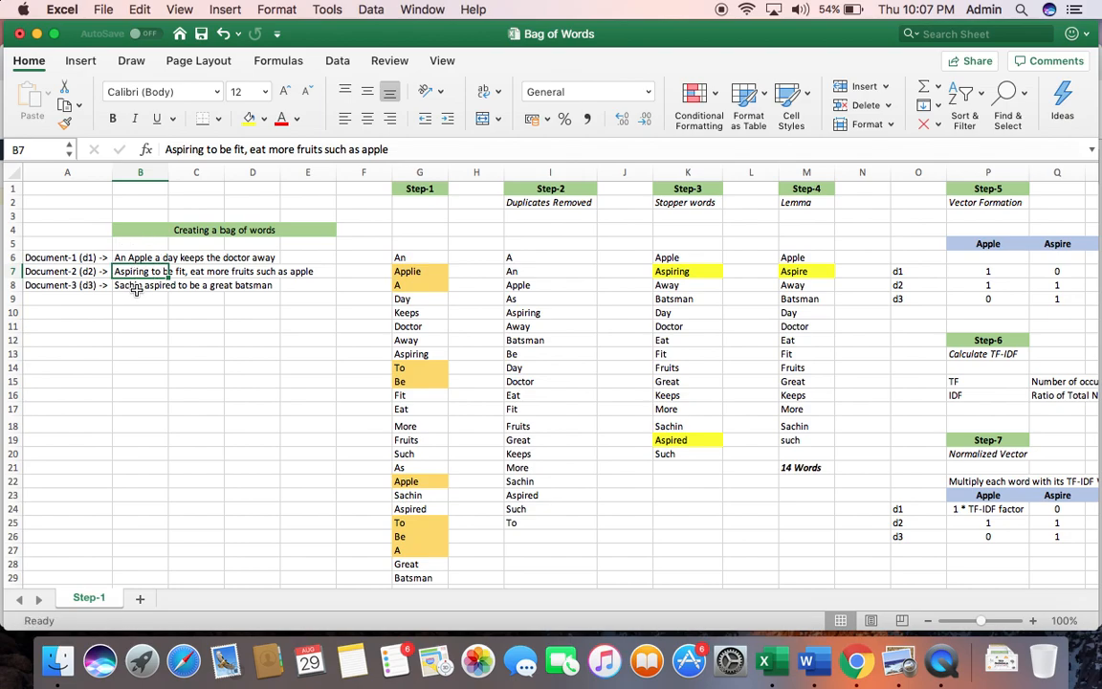
pyautogui.click(139, 285)
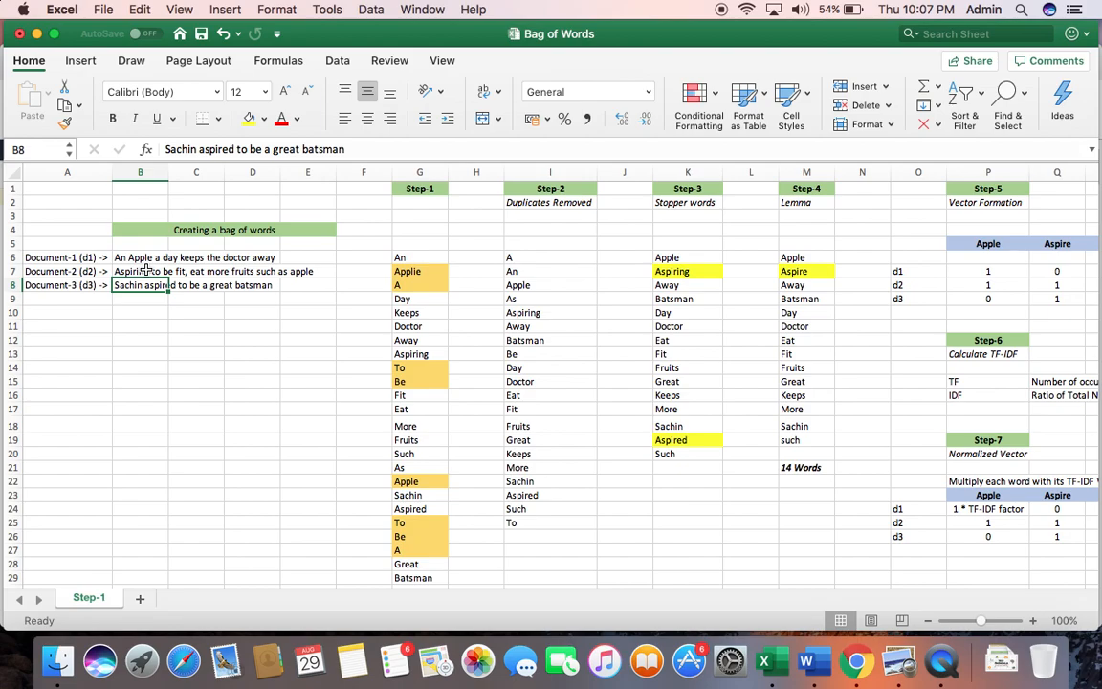
pyautogui.moveTo(157, 272)
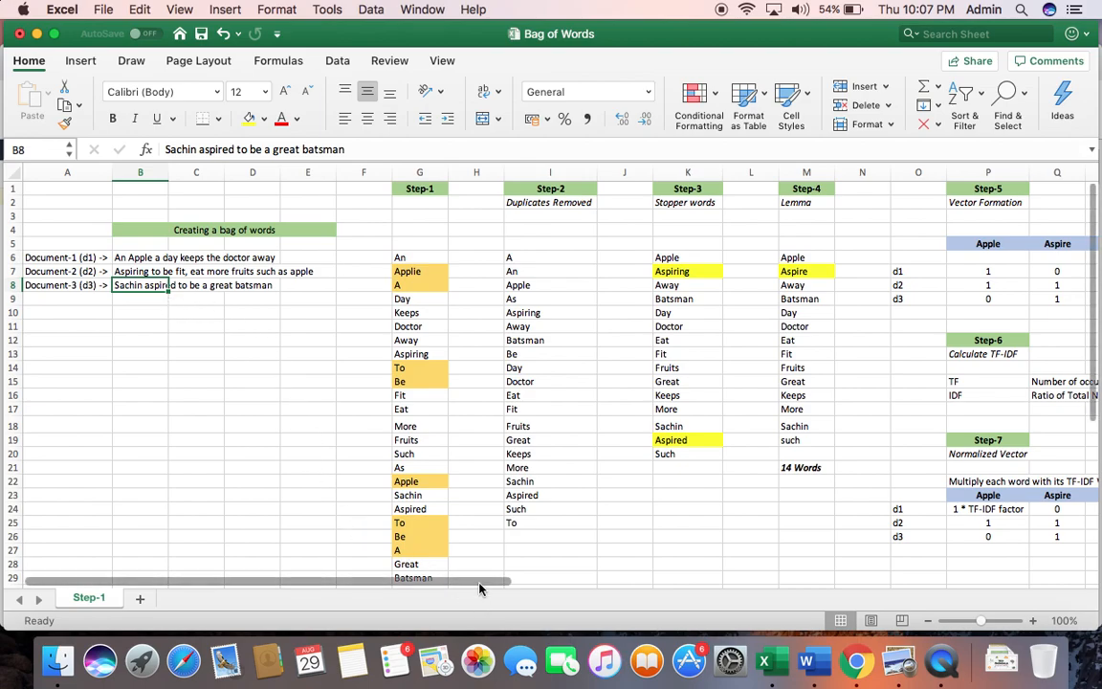
pyautogui.moveTo(479, 582); pyautogui.dragTo(597, 582)
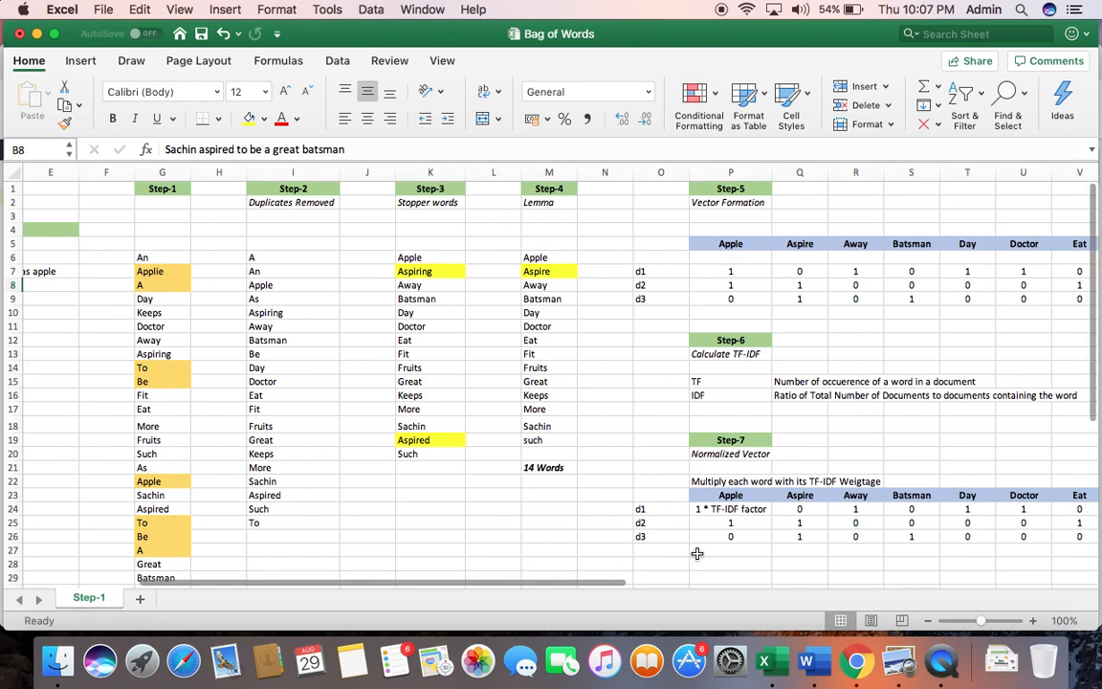
pyautogui.moveTo(897, 660)
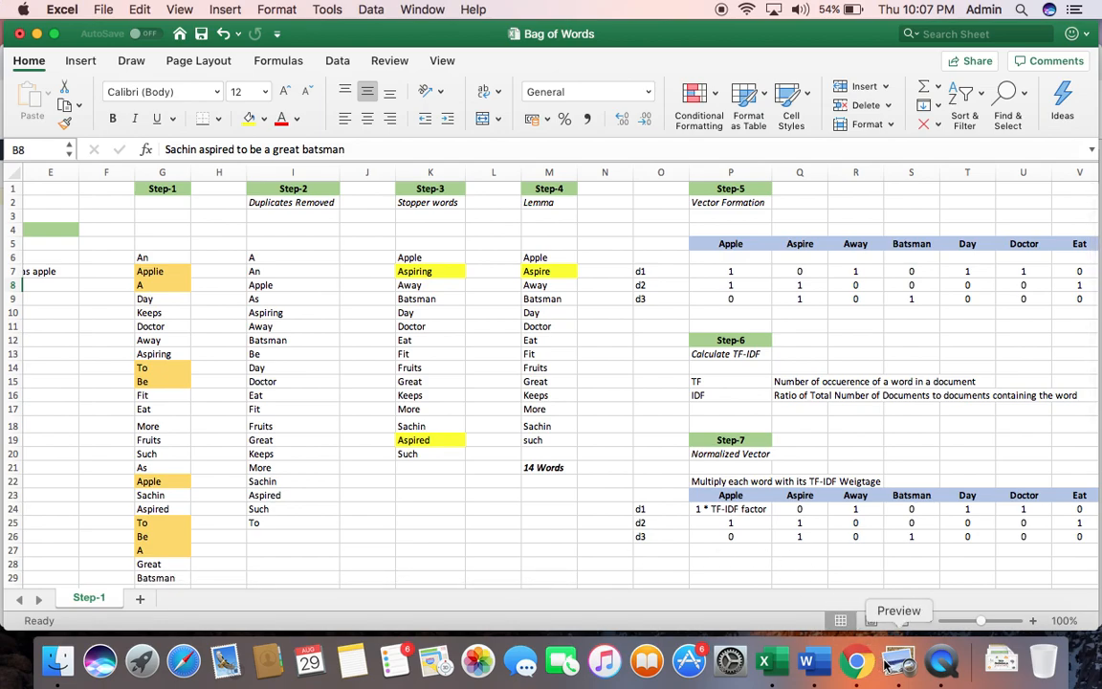